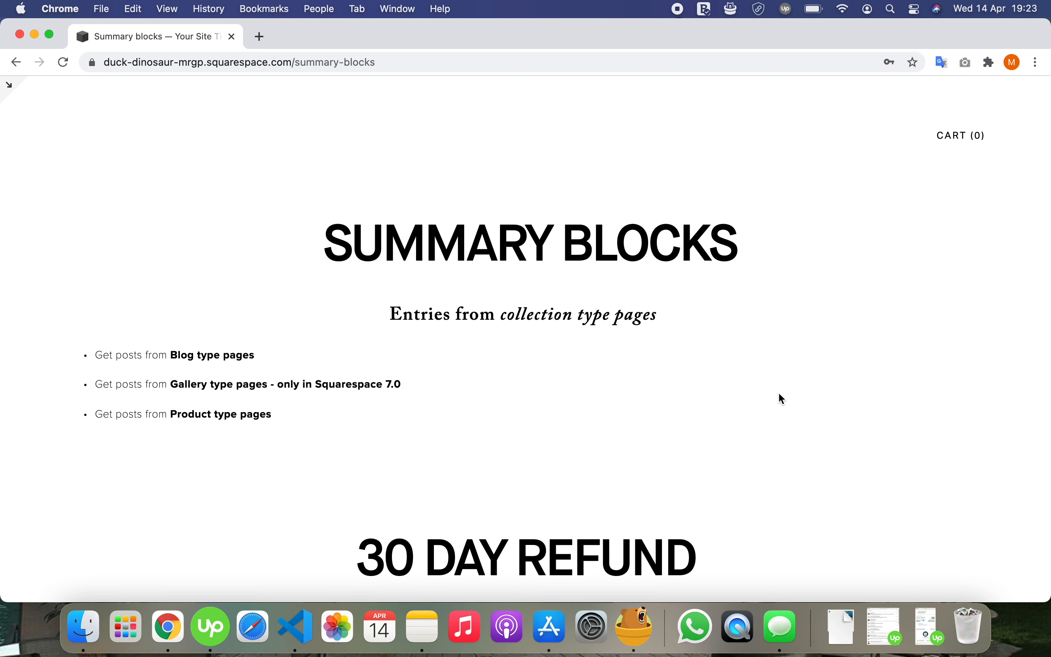
mouse_move(183, 356)
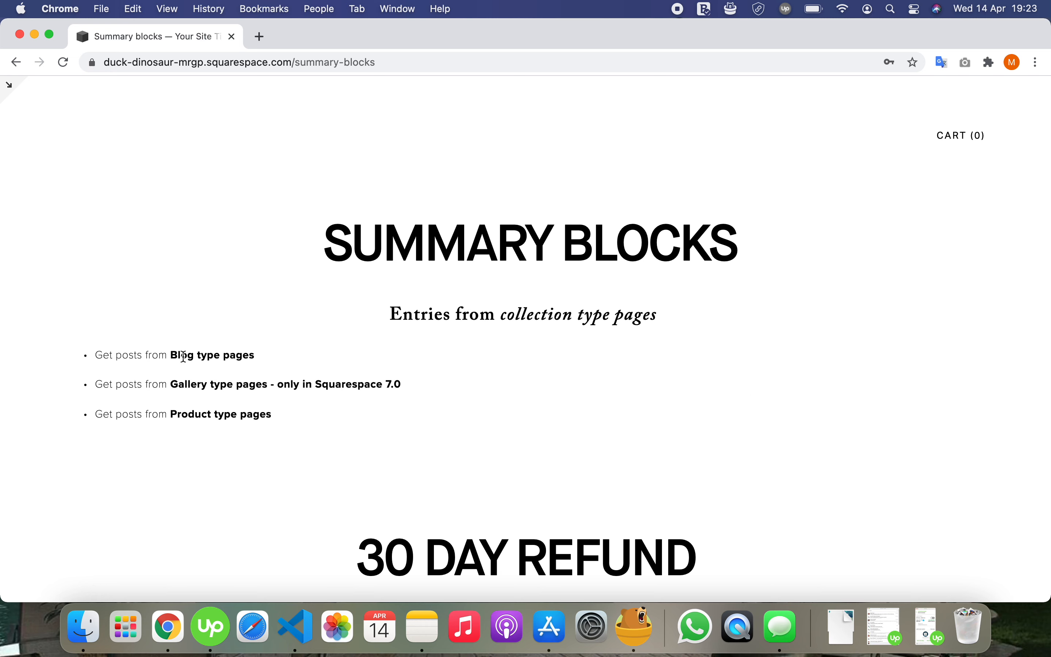
mouse_move(222, 359)
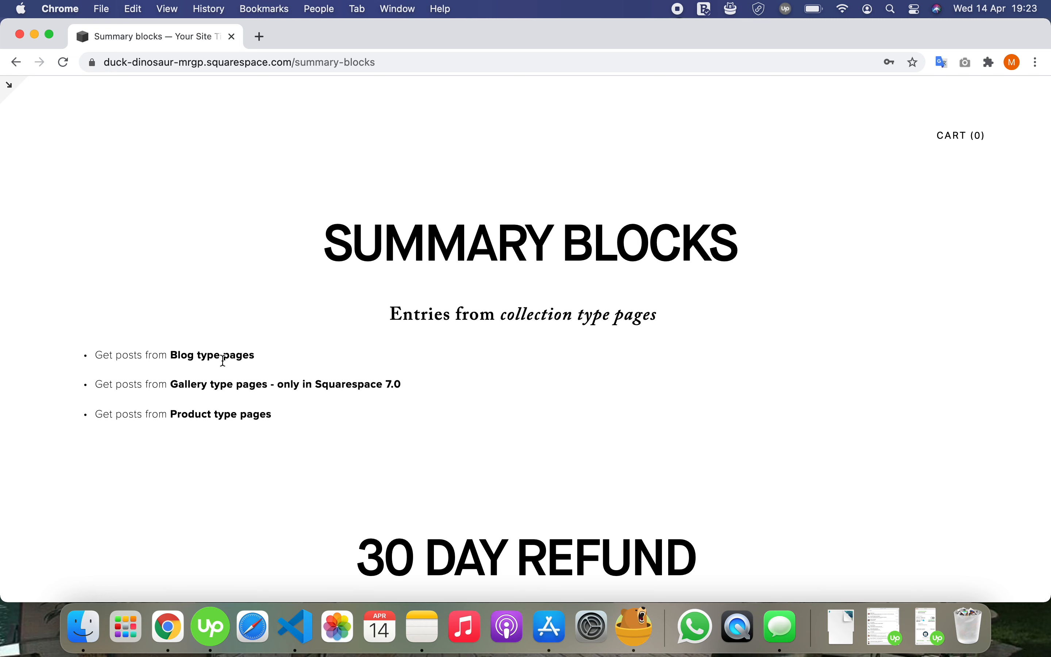
mouse_move(253, 381)
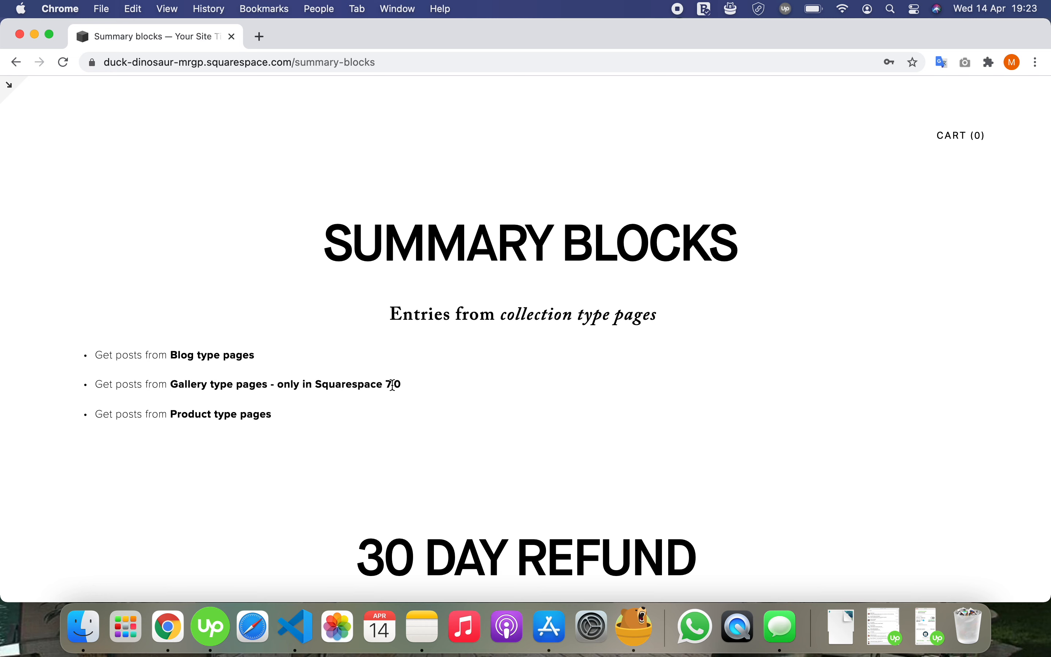
mouse_move(271, 411)
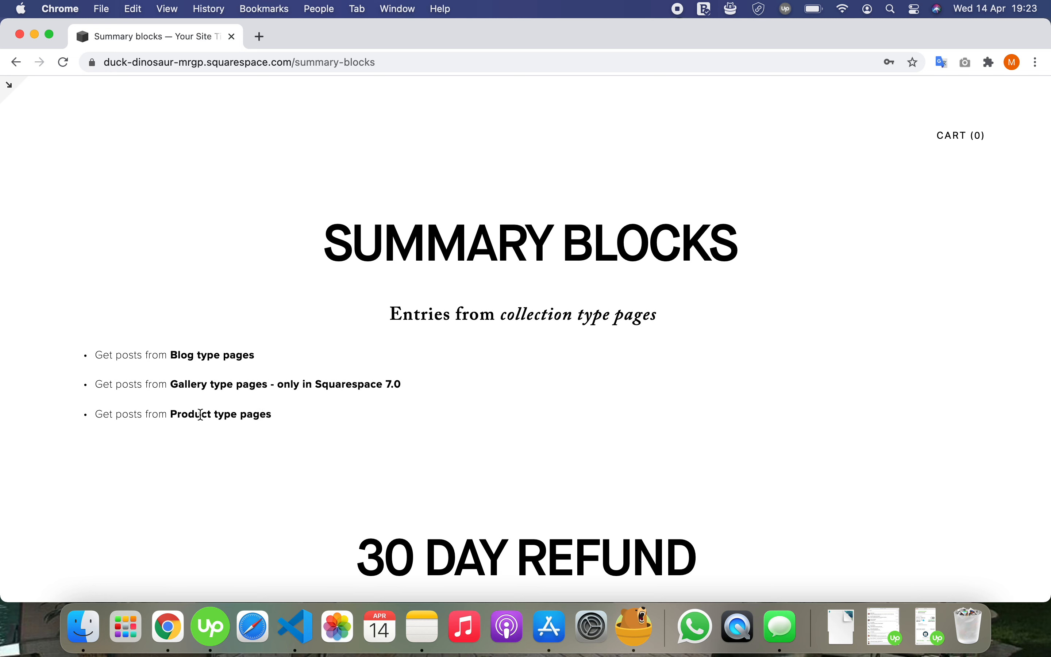
mouse_move(269, 417)
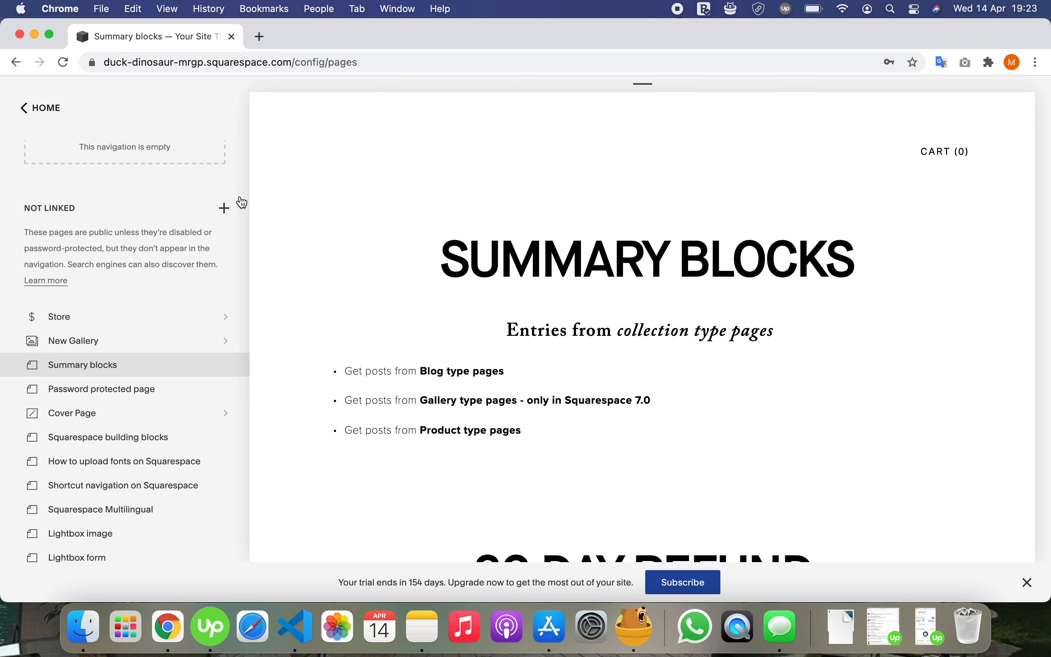
Step: Edit the third bullet to read 'Store(Products) type pages' and save the page content
click(225, 208)
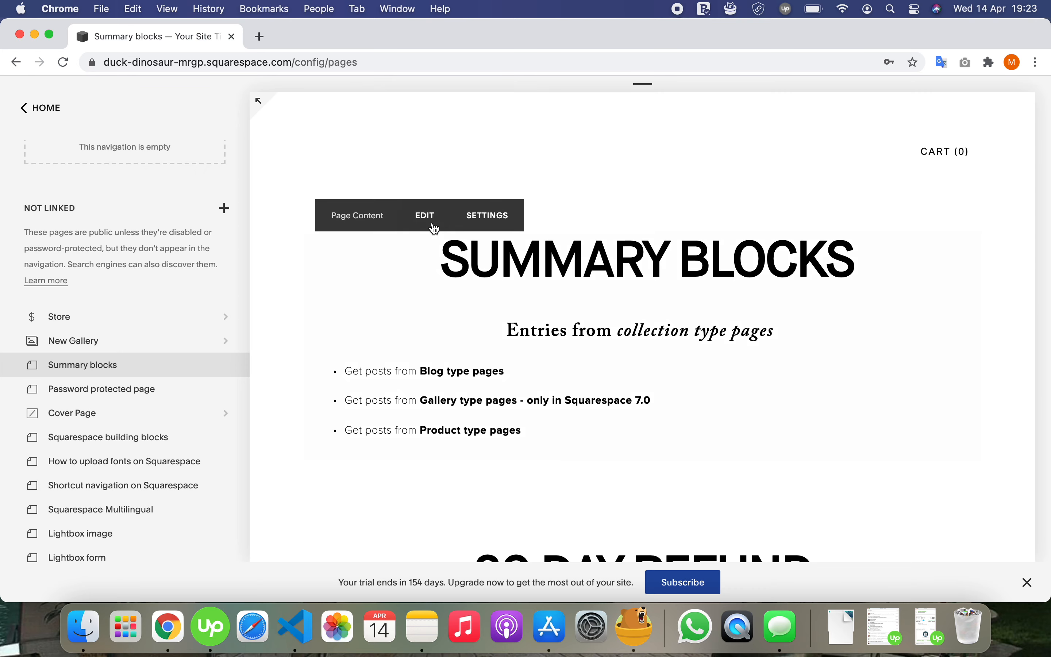
click(423, 215)
text(S)
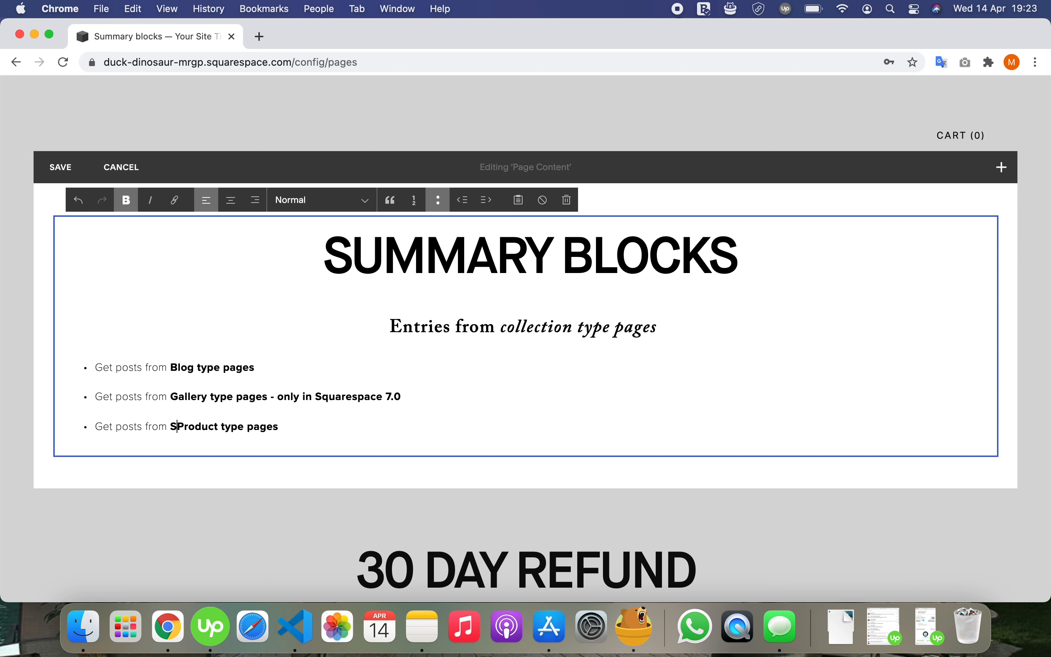
text(tore)
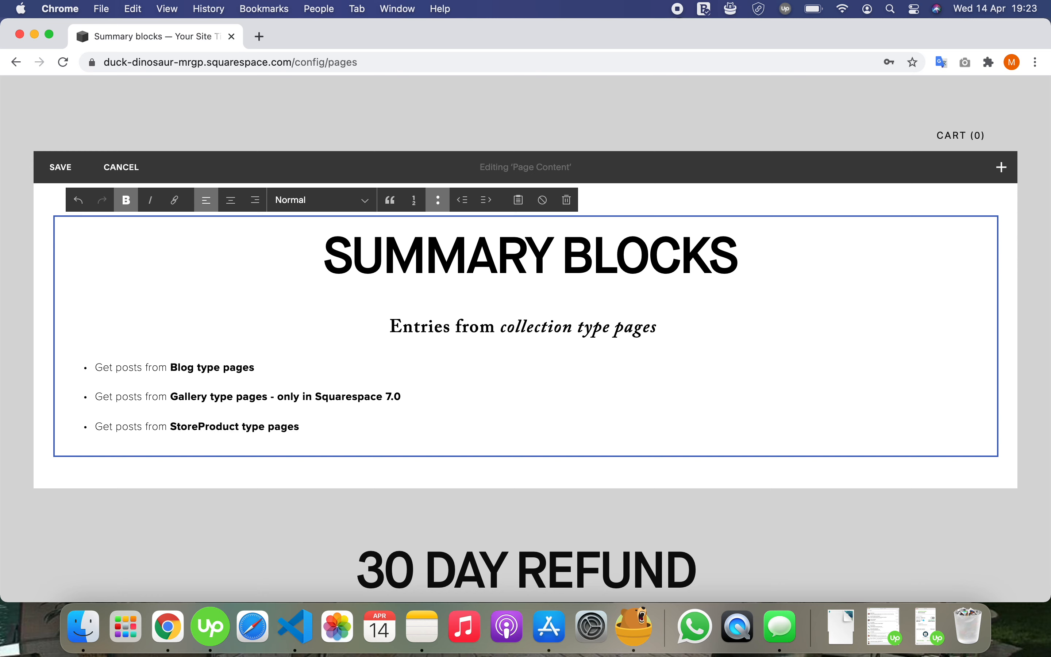
text(()
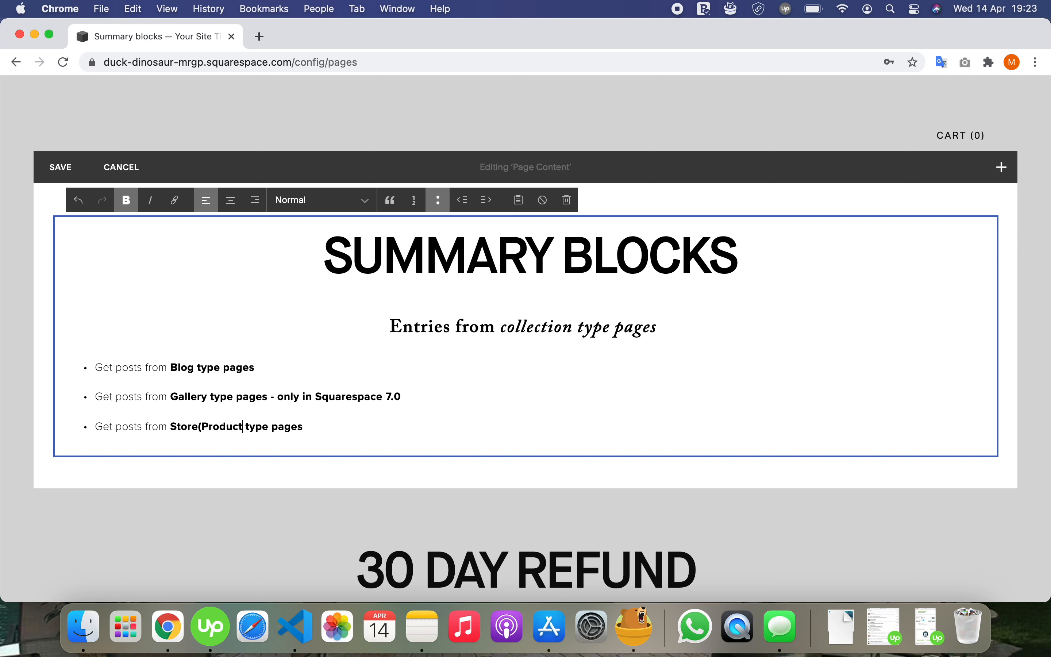
text(s))
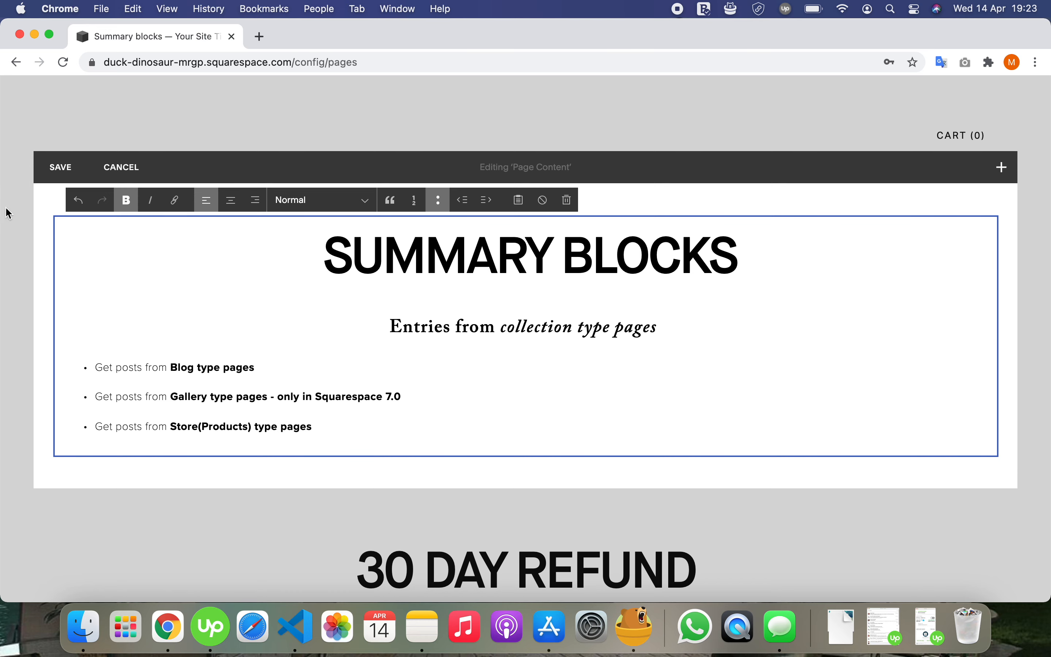
click(121, 167)
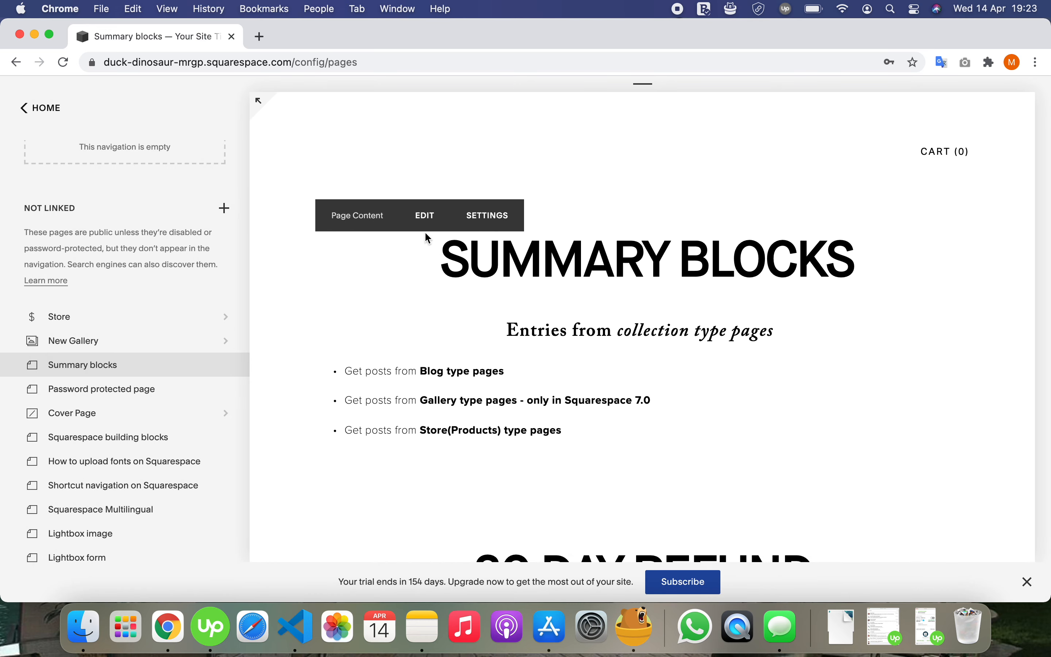
Step: Add a text block below the list reading 'Store summary' styled as Heading 2
click(423, 215)
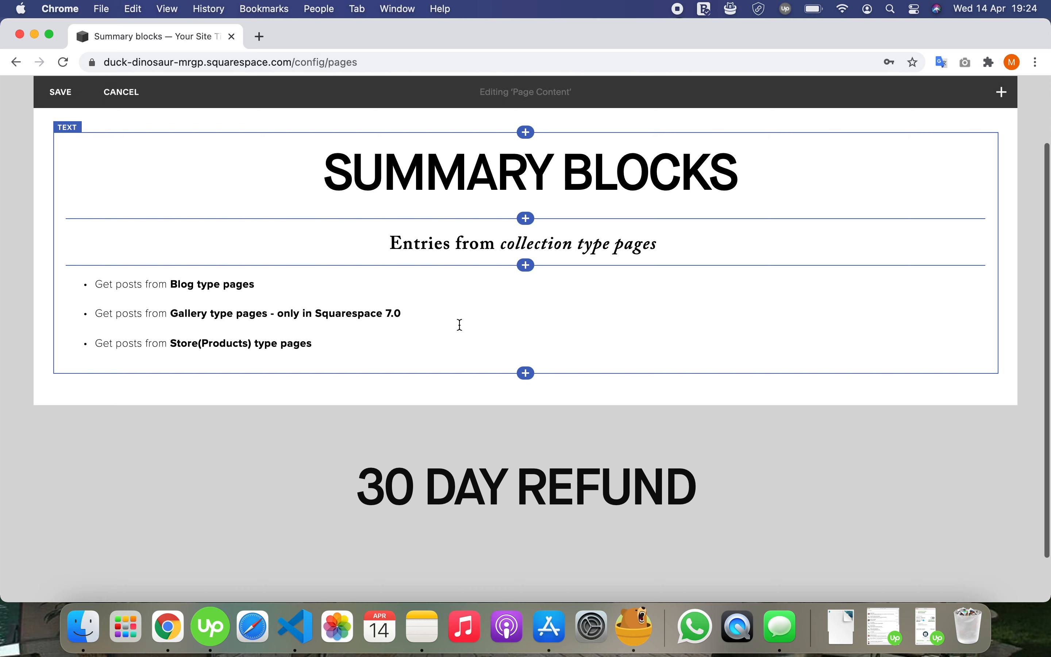
click(525, 373)
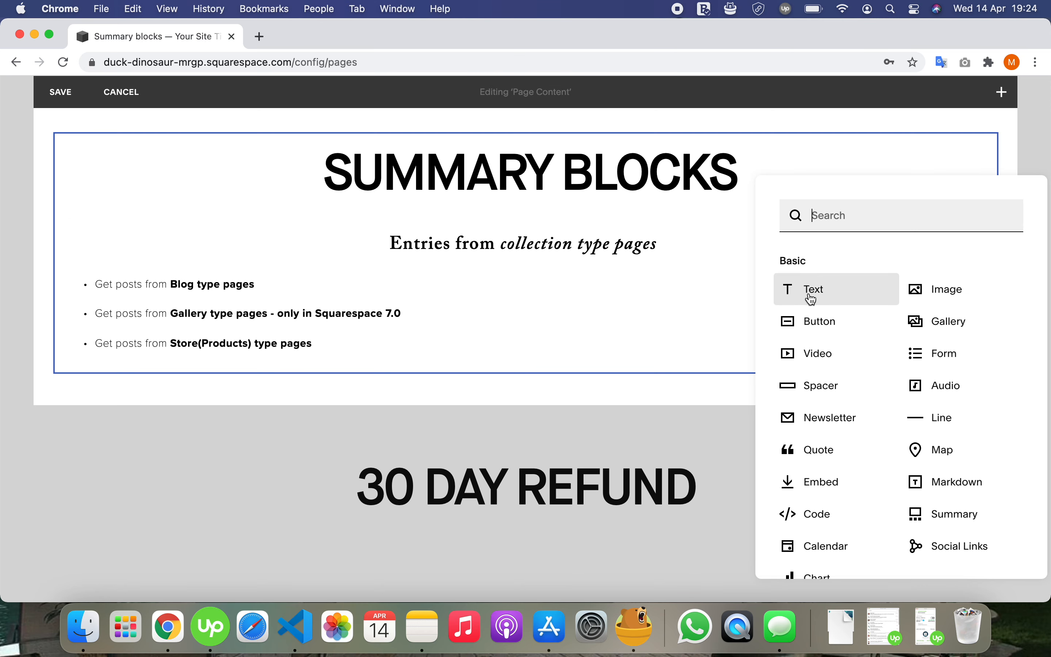
click(813, 289)
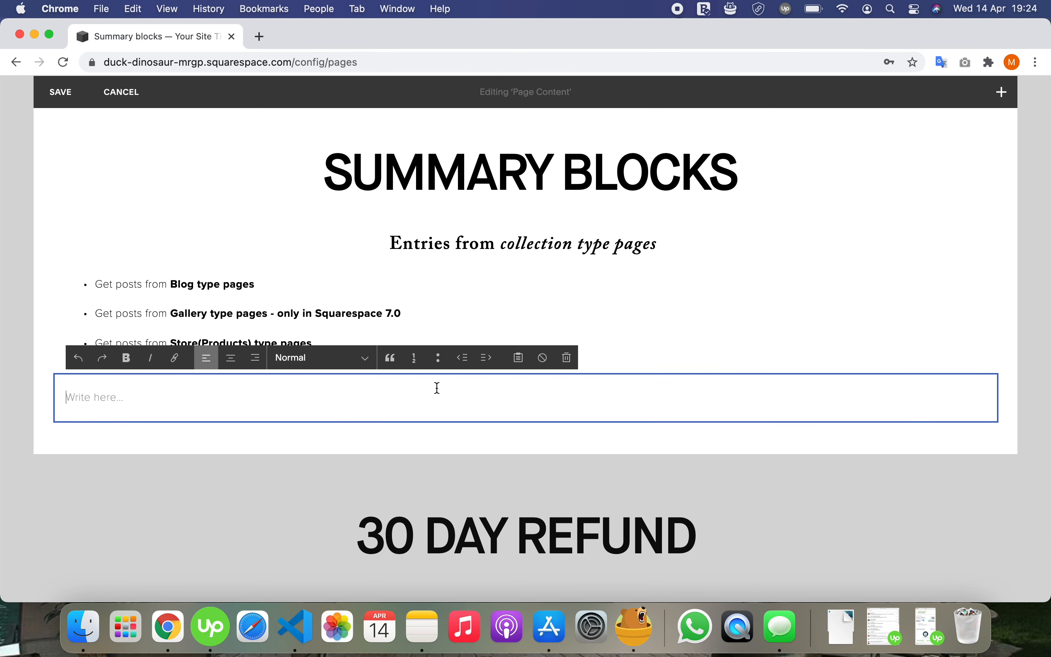
text(Store)
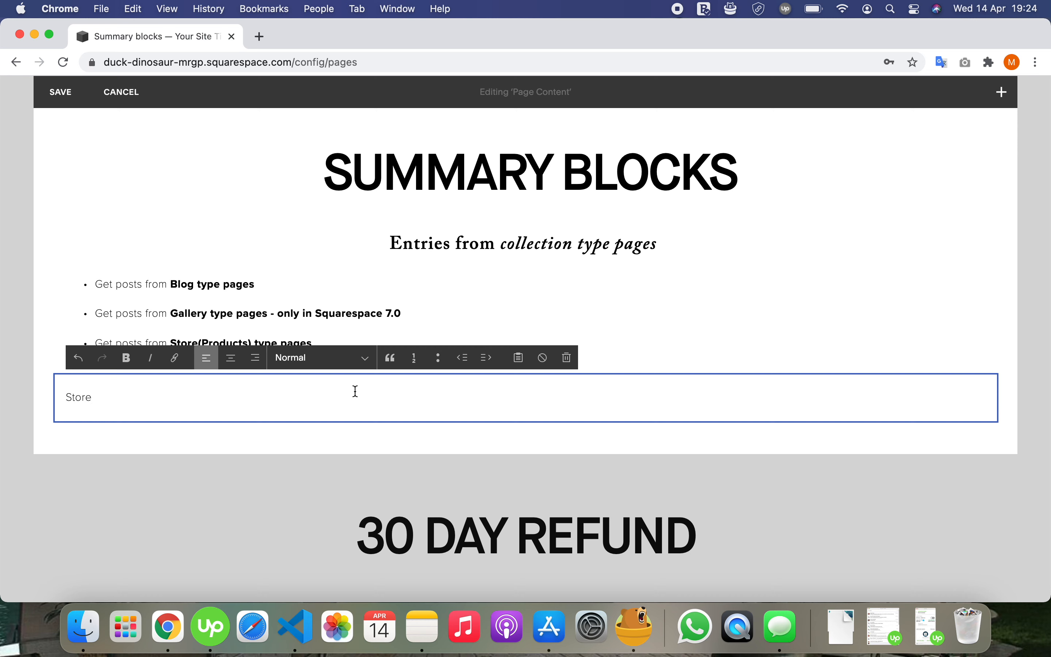
click(321, 356)
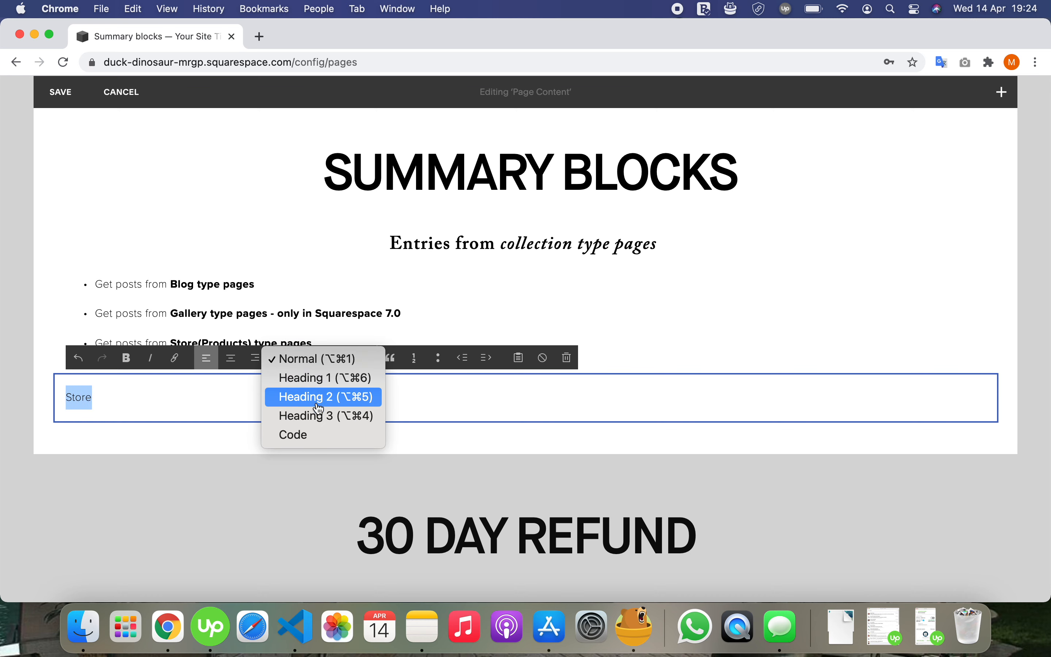
click(321, 397)
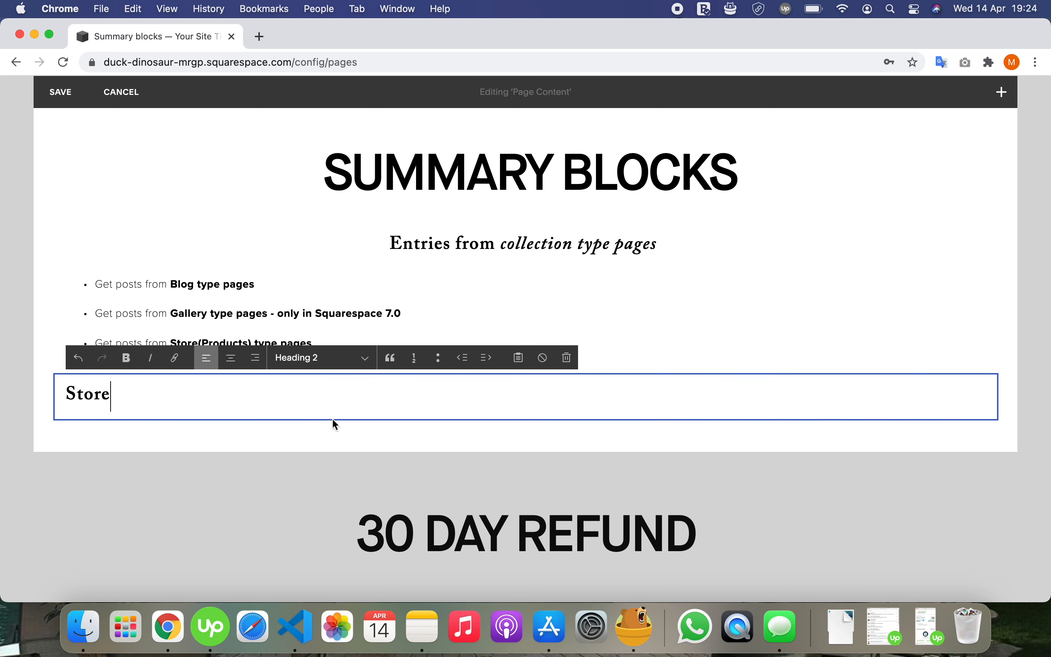
text(su)
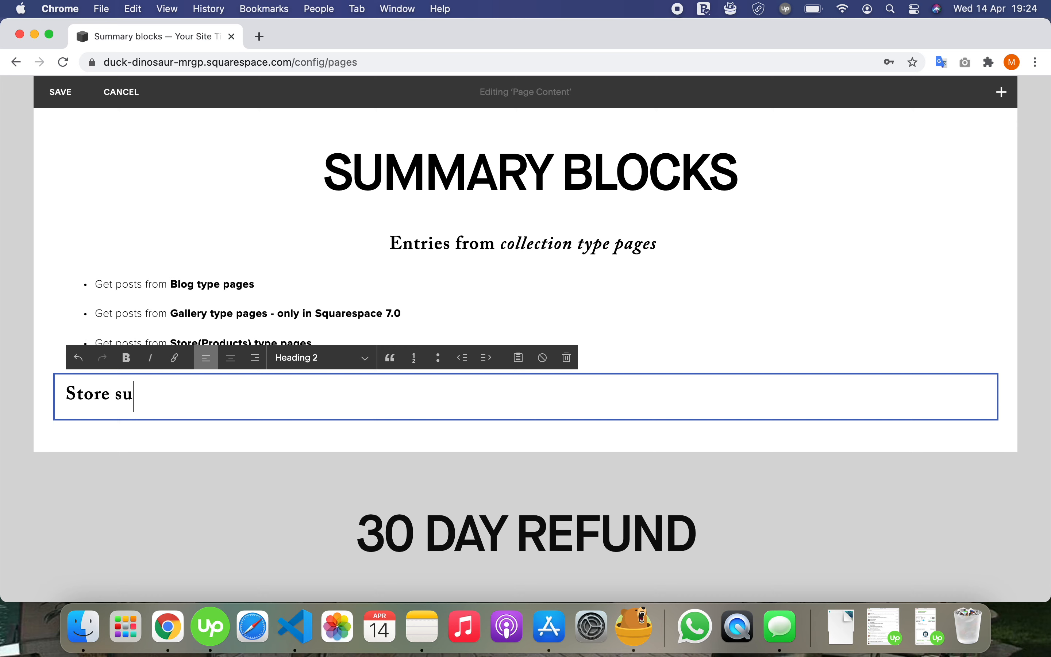
text(mmary)
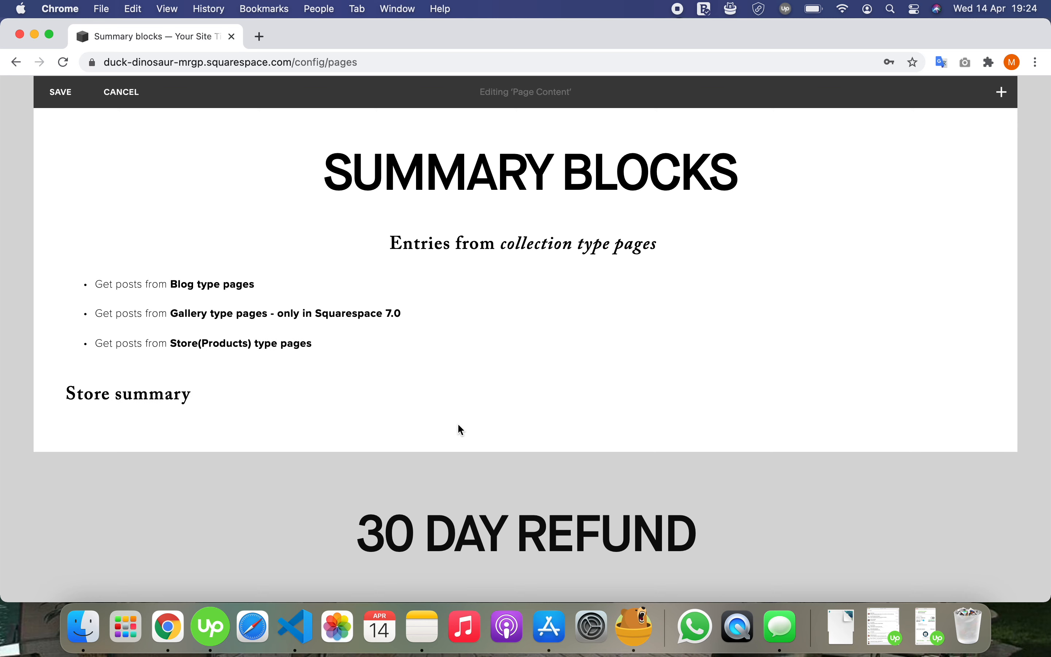
click(1000, 92)
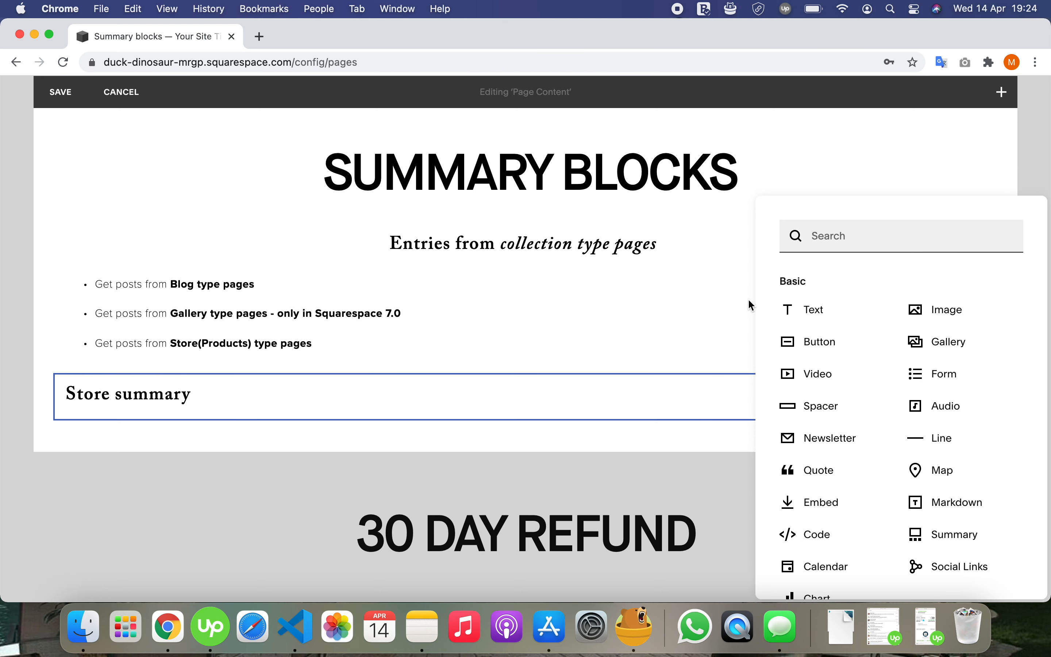
Step: Insert a Summary block under the heading pulling products from the Store page, with a text block beneath
click(954, 535)
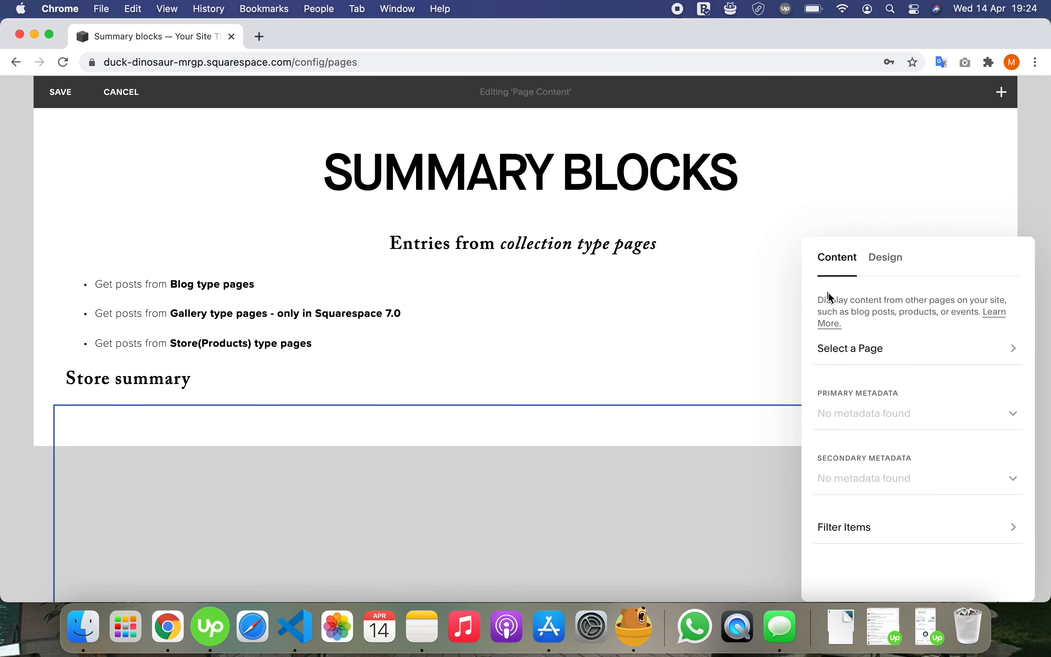
click(849, 348)
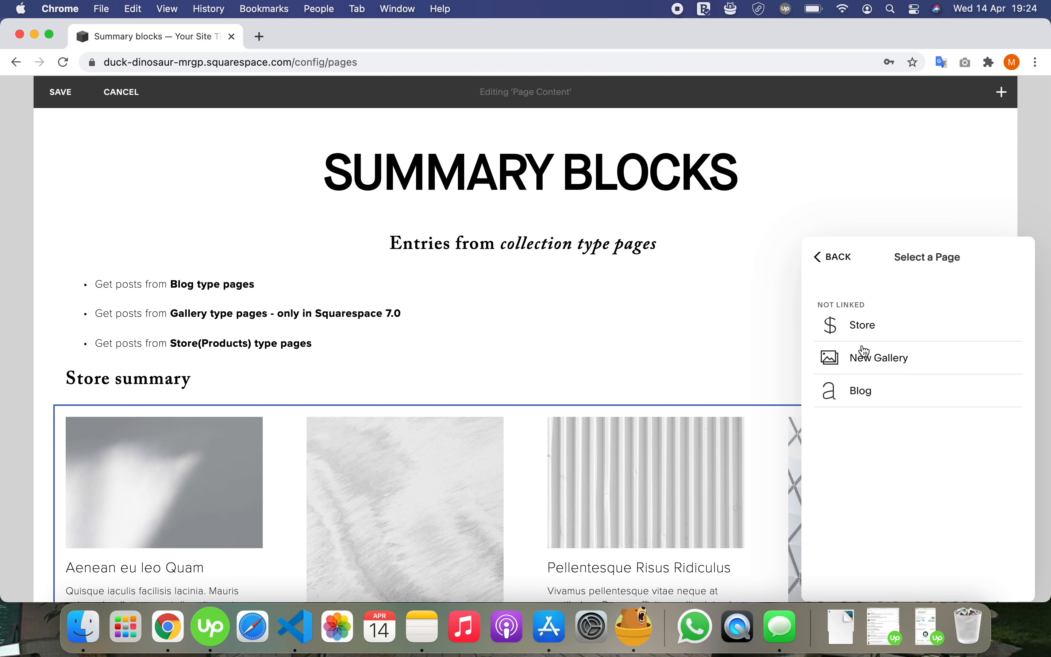
mouse_move(872, 329)
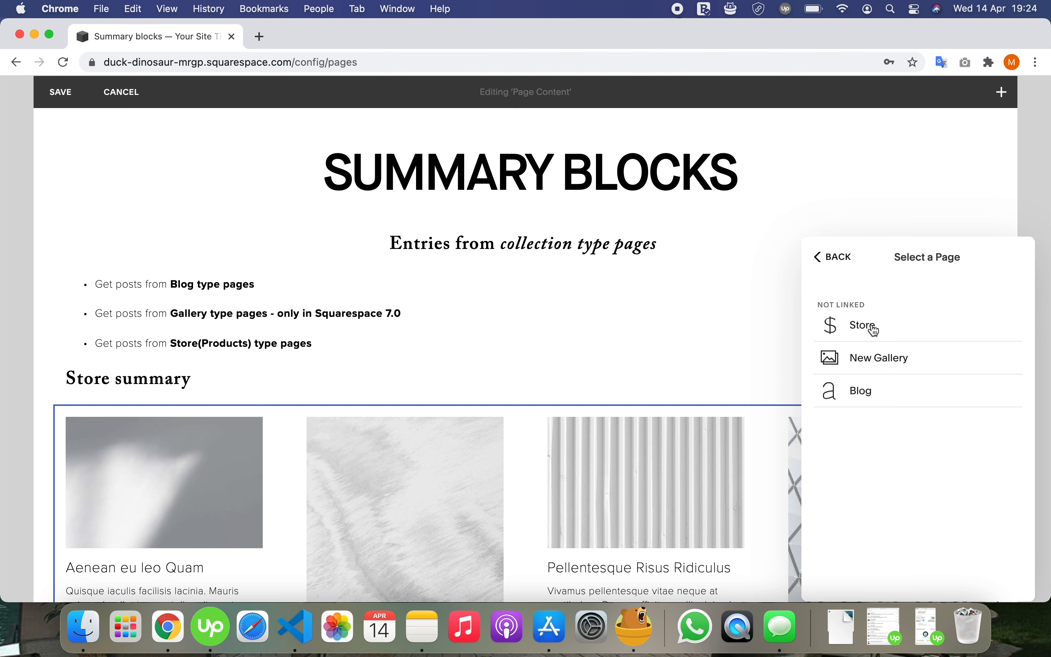
click(861, 325)
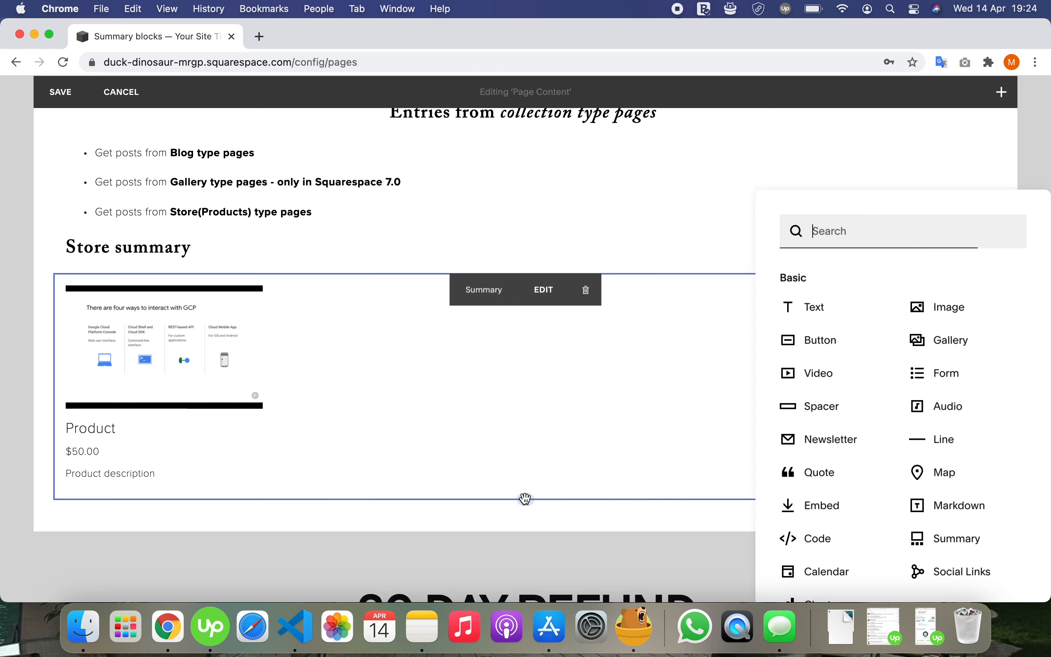
click(813, 307)
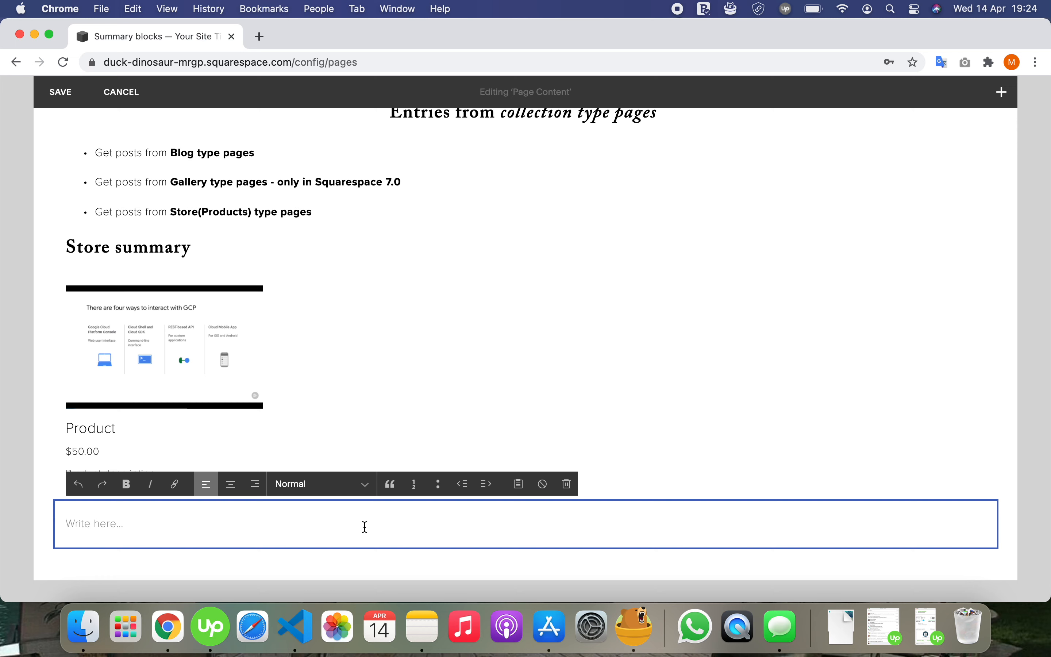
Step: Write 'Blog summary' in the new text block and style it as a heading
text(Blog)
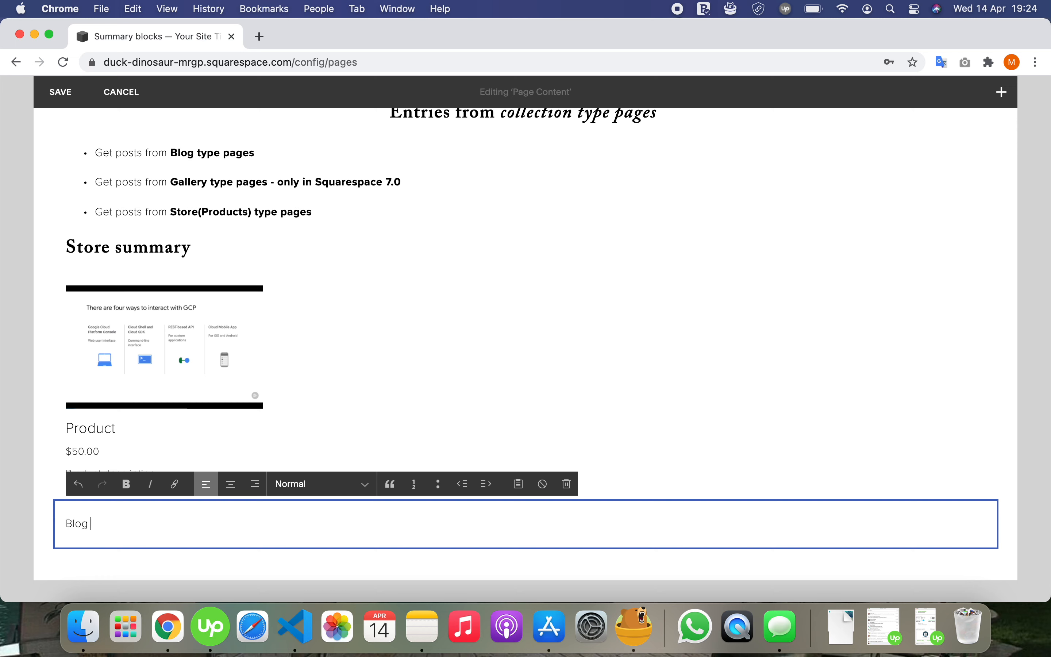
text(summary)
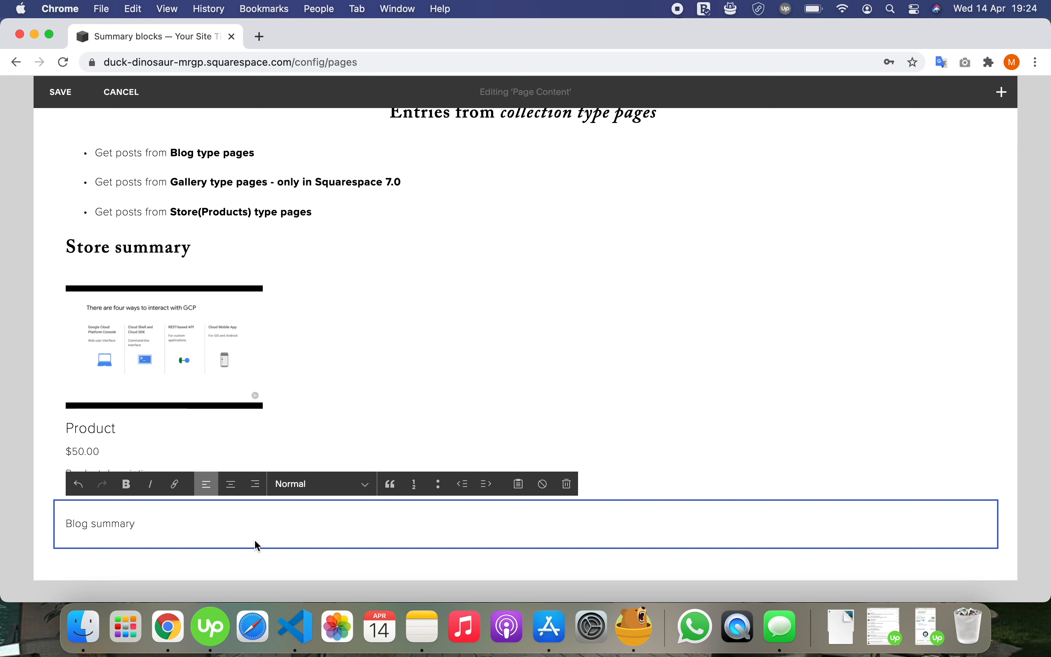
click(320, 483)
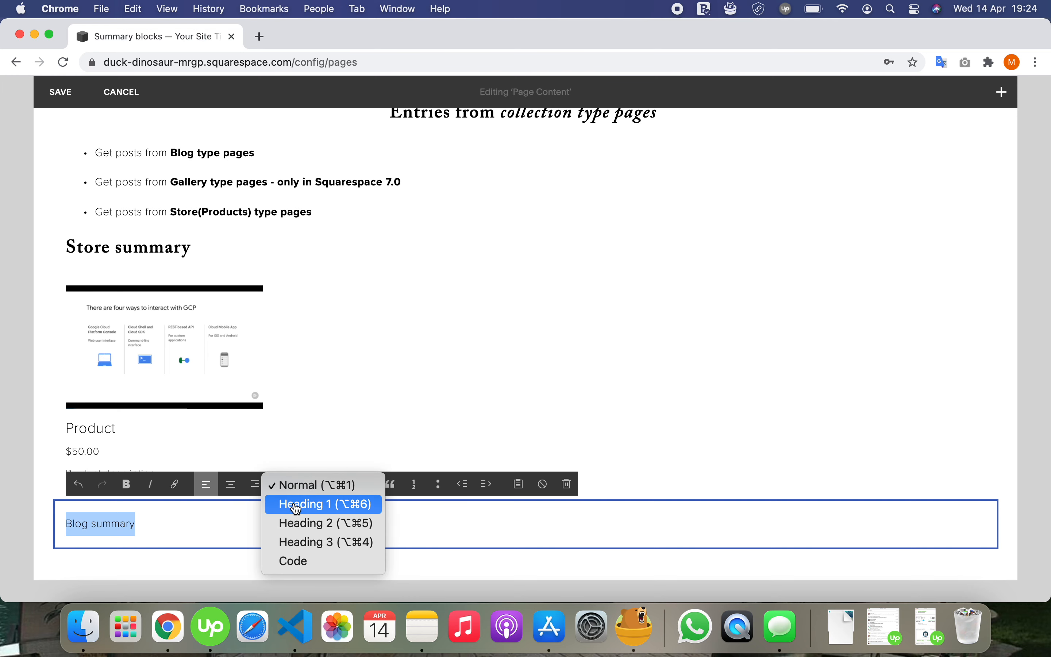
click(305, 504)
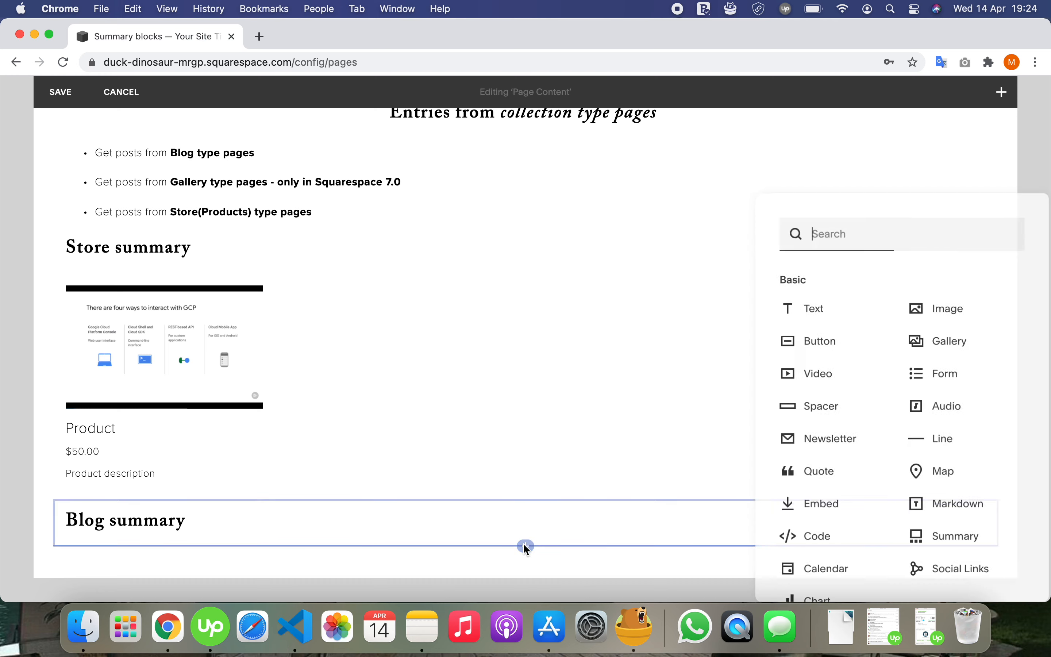
Step: Insert a Summary block under the Blog heading drawing its posts from the Blog page
text(summ)
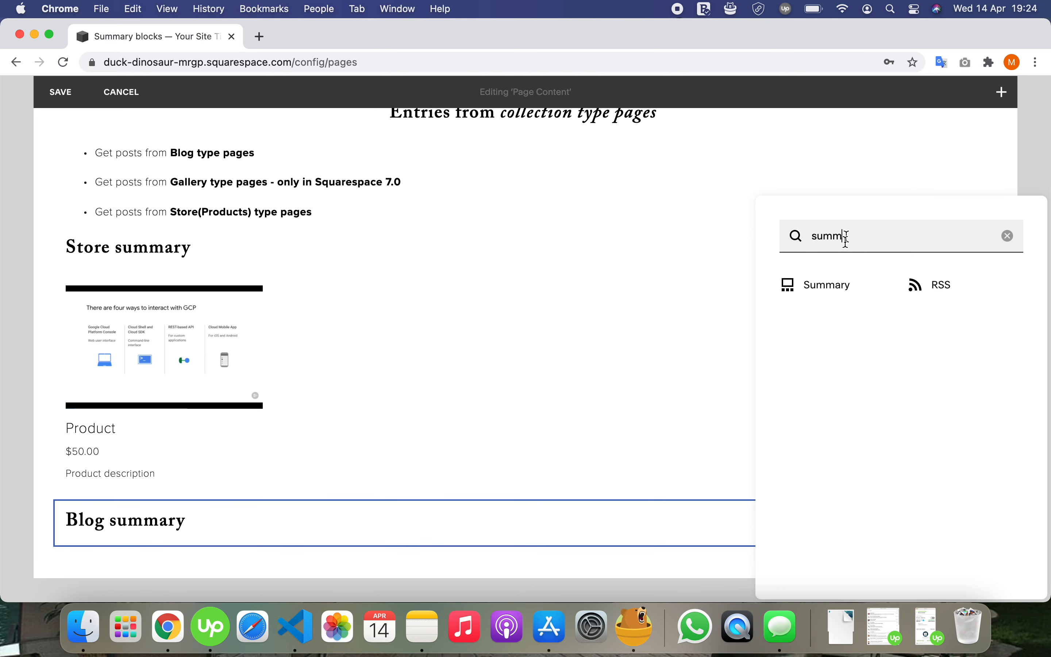
click(825, 284)
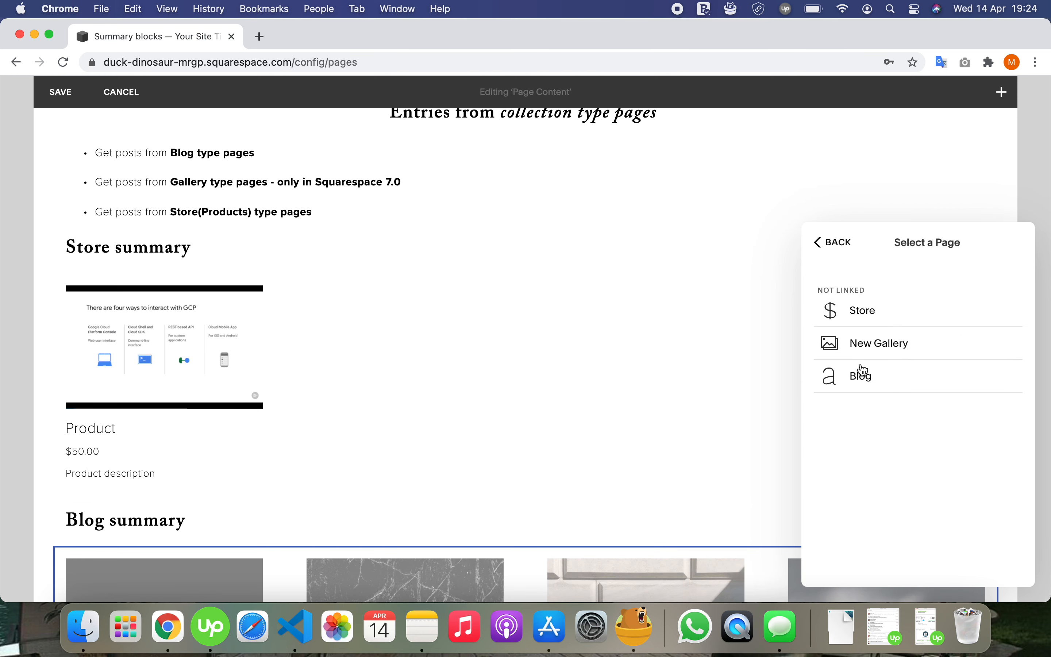
click(860, 376)
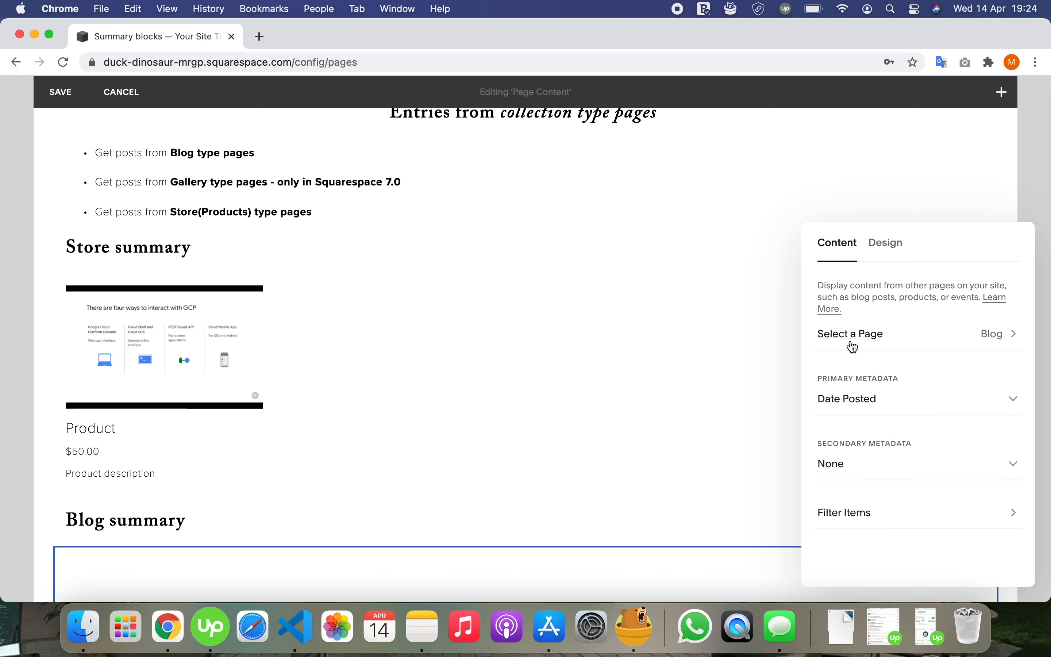
mouse_move(796, 491)
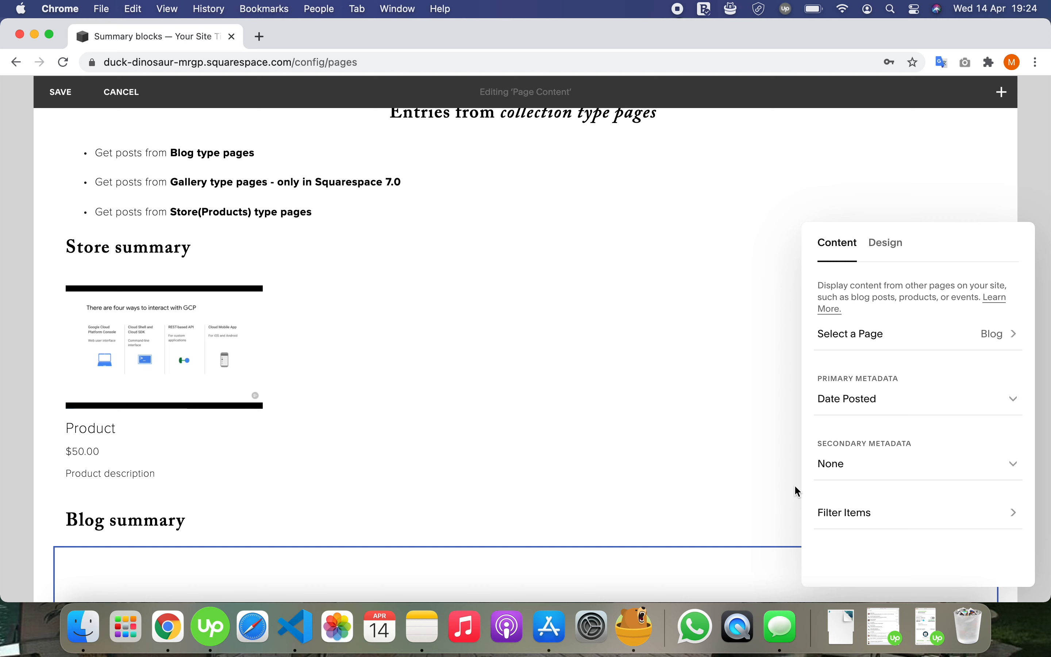
click(843, 513)
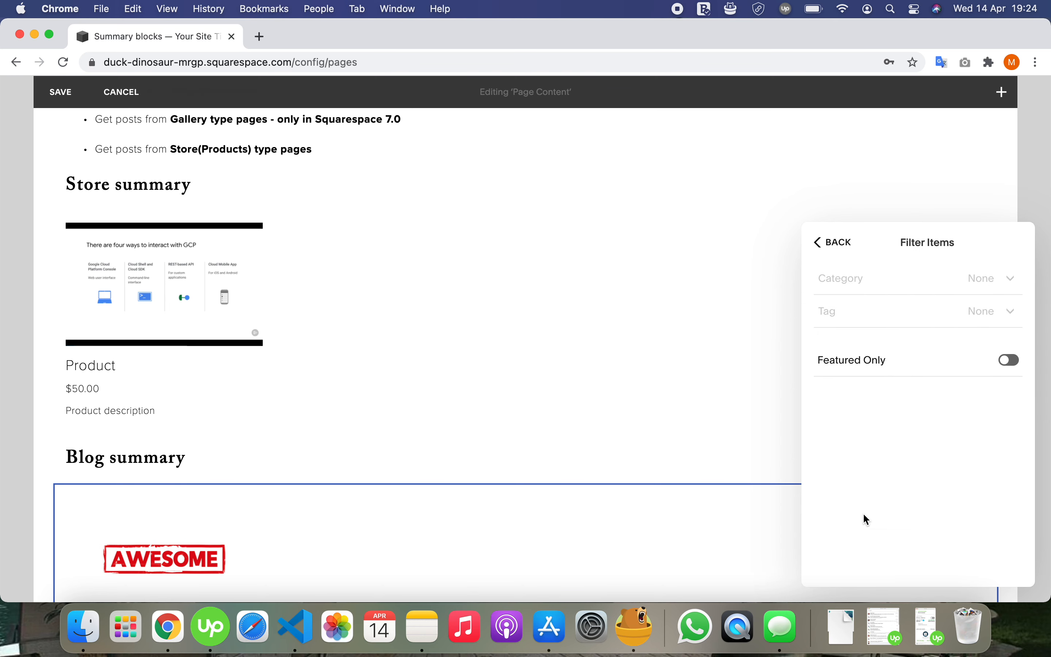
mouse_move(943, 371)
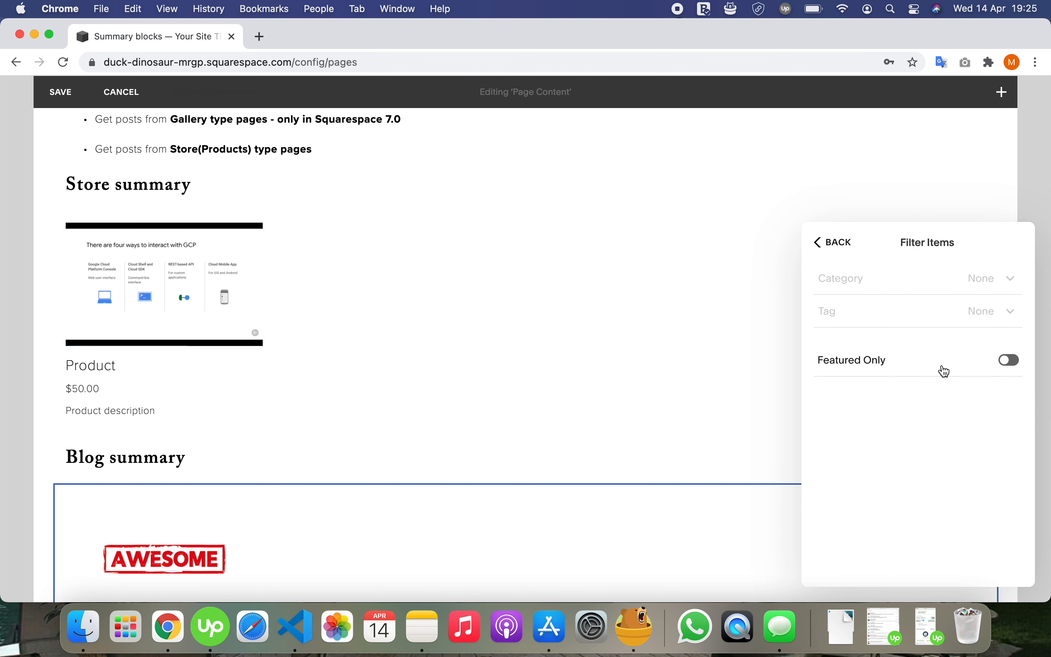
click(1007, 360)
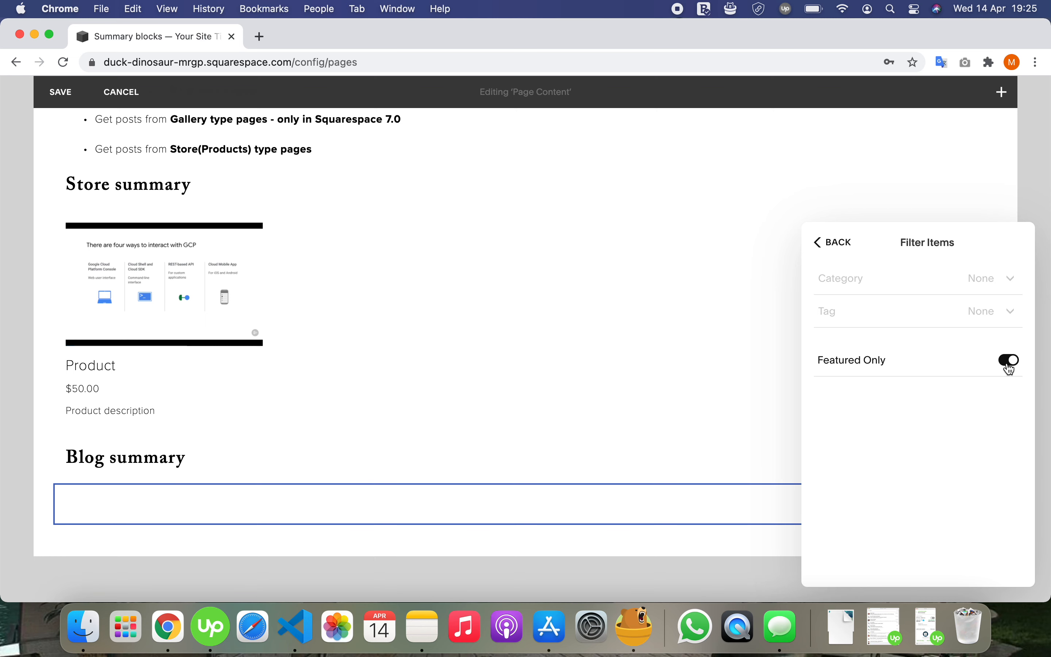
click(1008, 360)
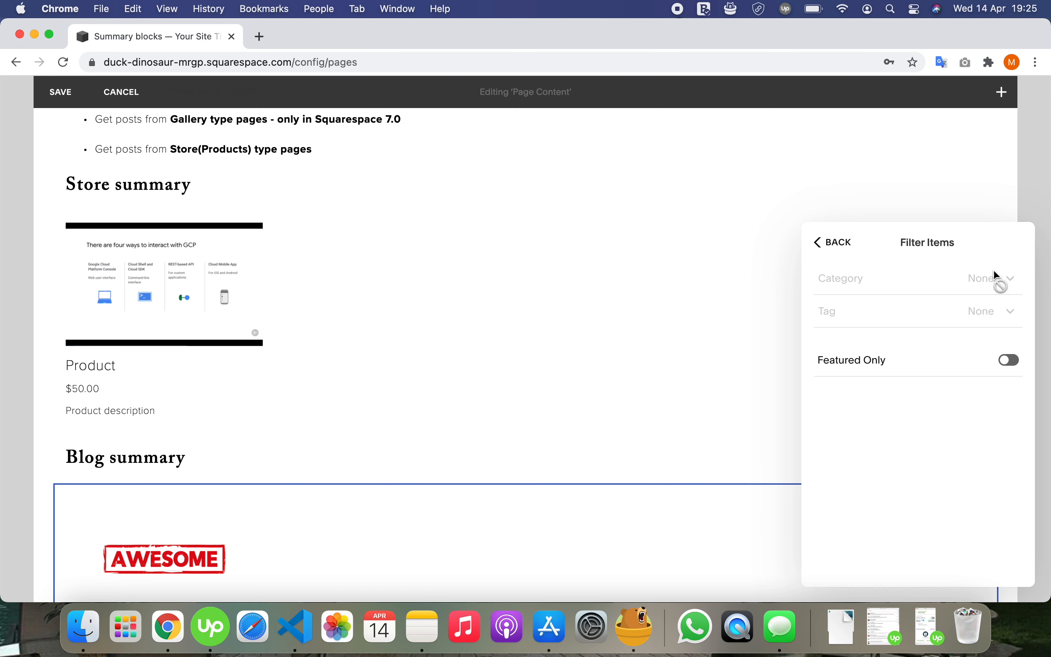
mouse_move(995, 322)
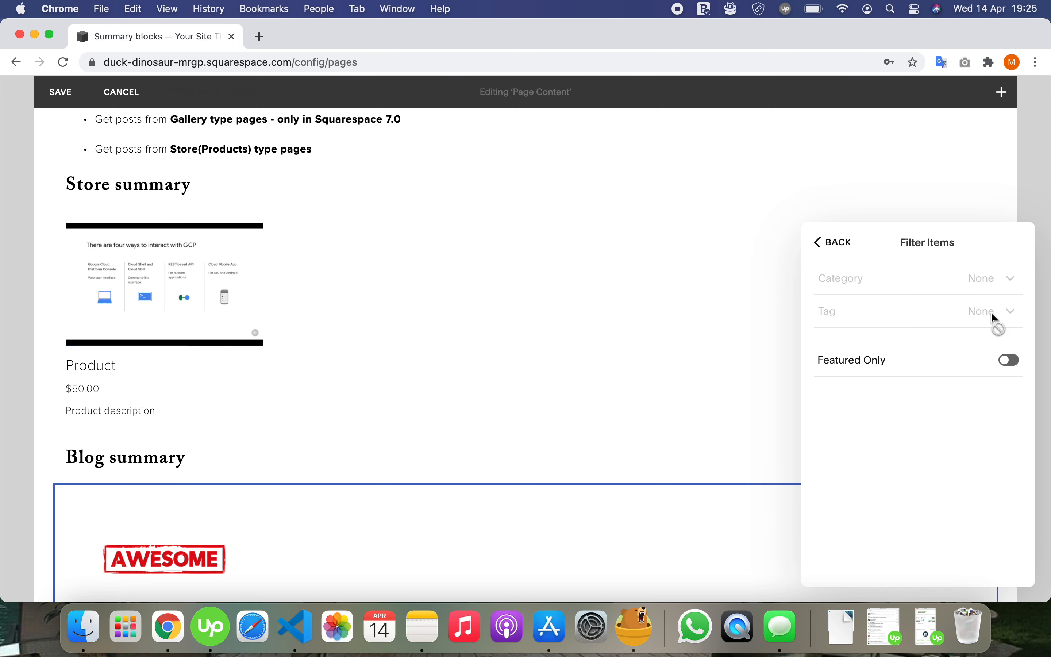
mouse_move(990, 321)
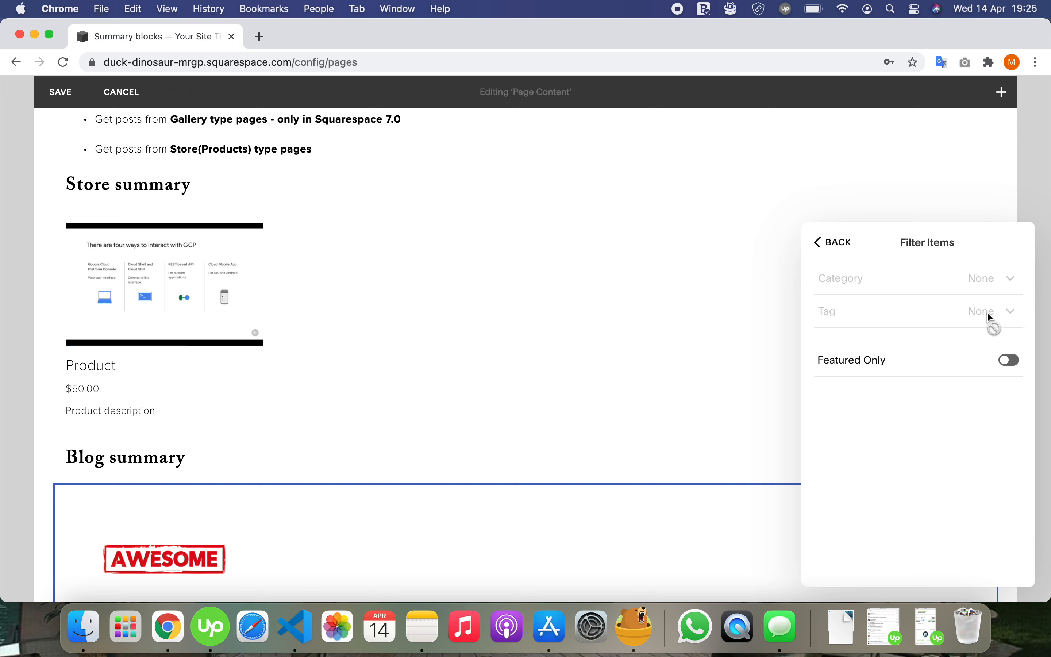
mouse_move(907, 268)
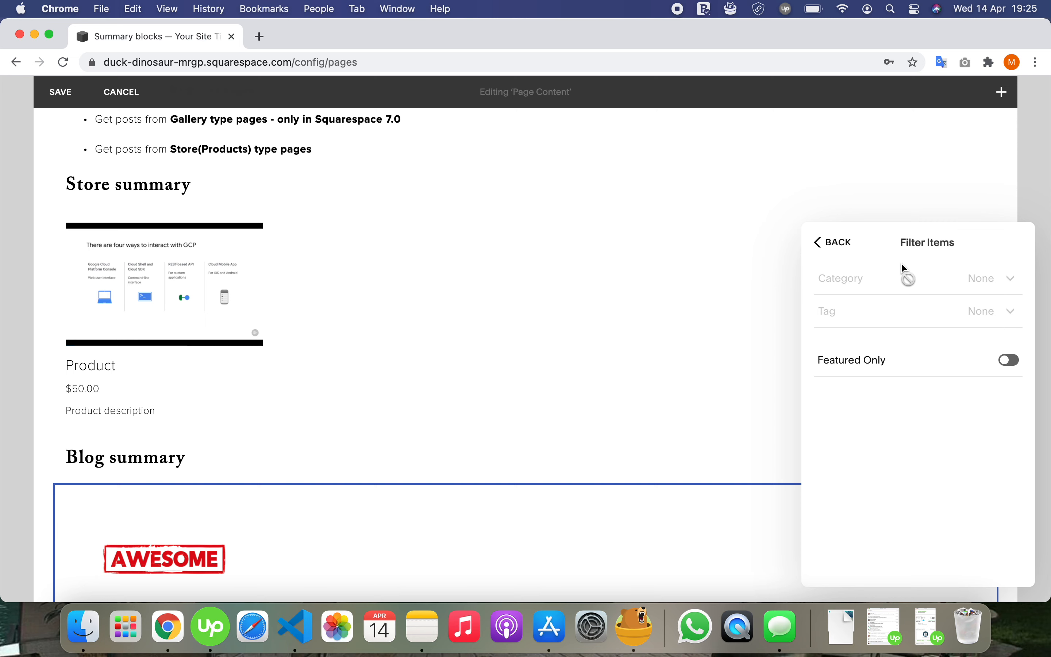
click(831, 242)
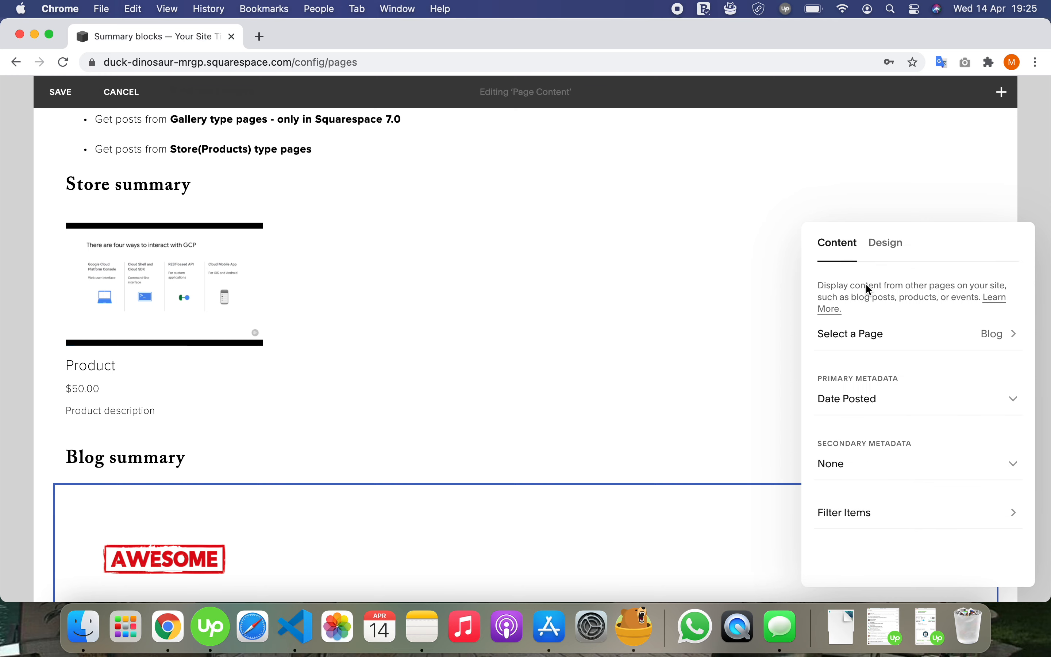
mouse_move(900, 465)
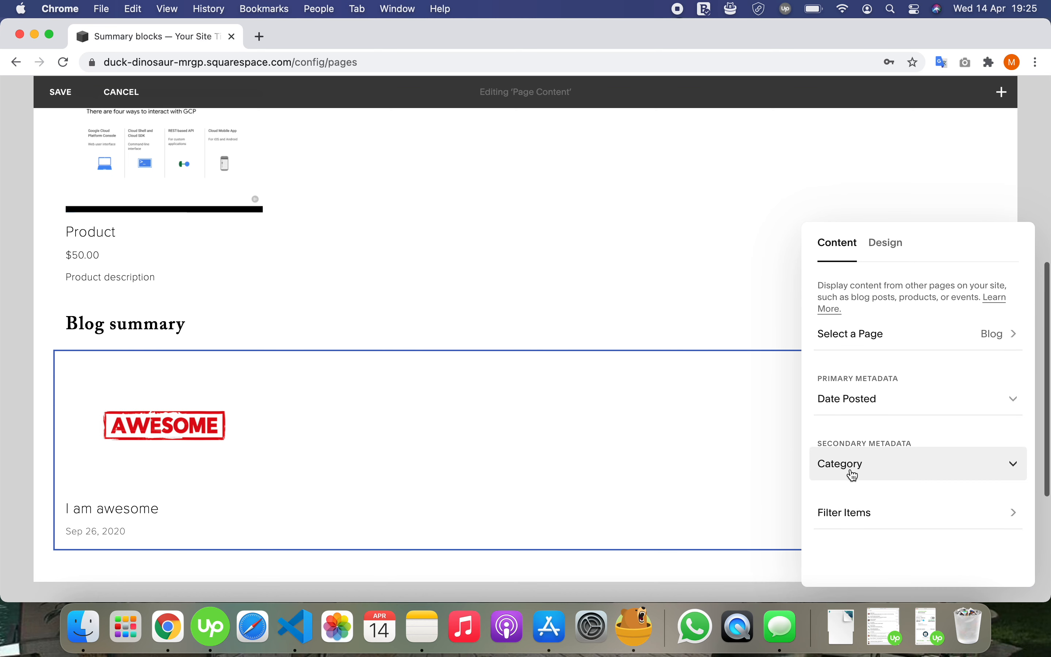
mouse_move(891, 400)
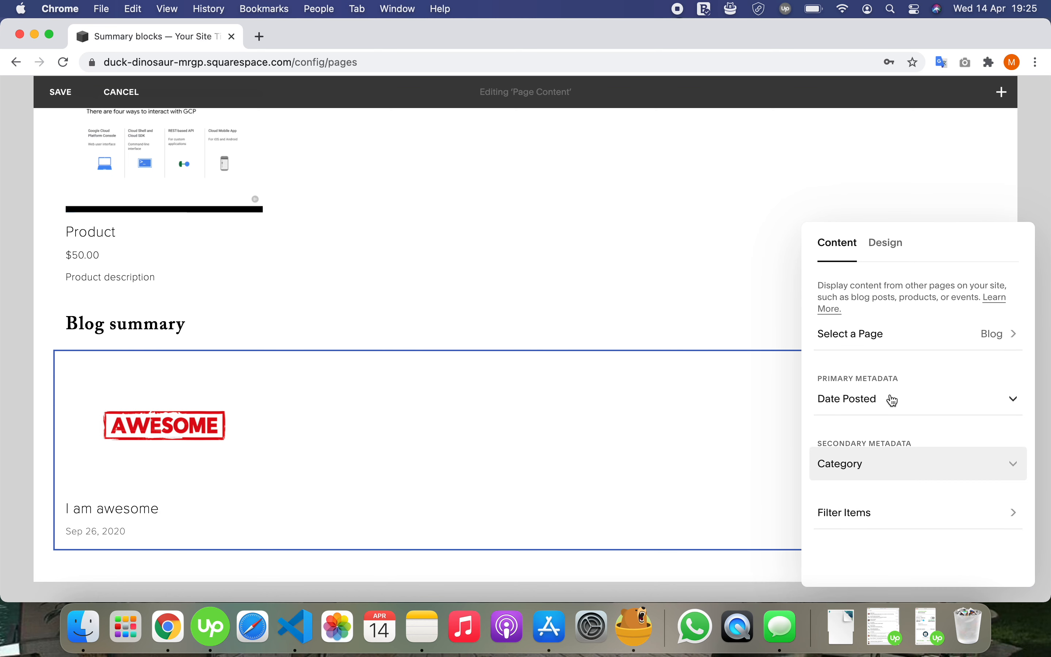
Step: Keep Date Posted as the blog summary's primary metadata and close its settings
click(858, 399)
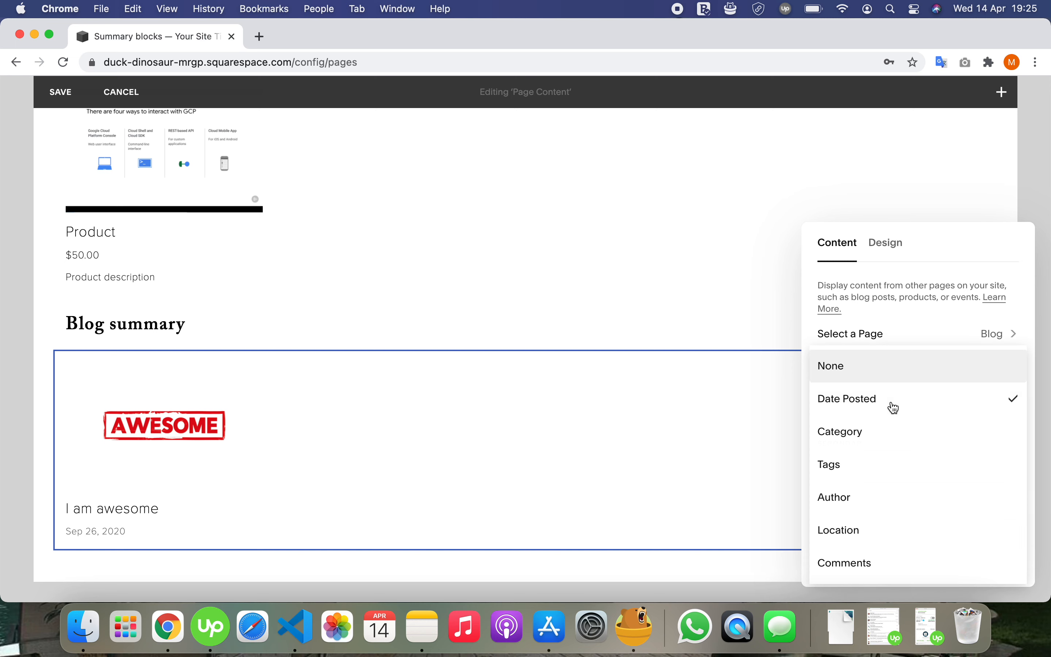
mouse_move(890, 423)
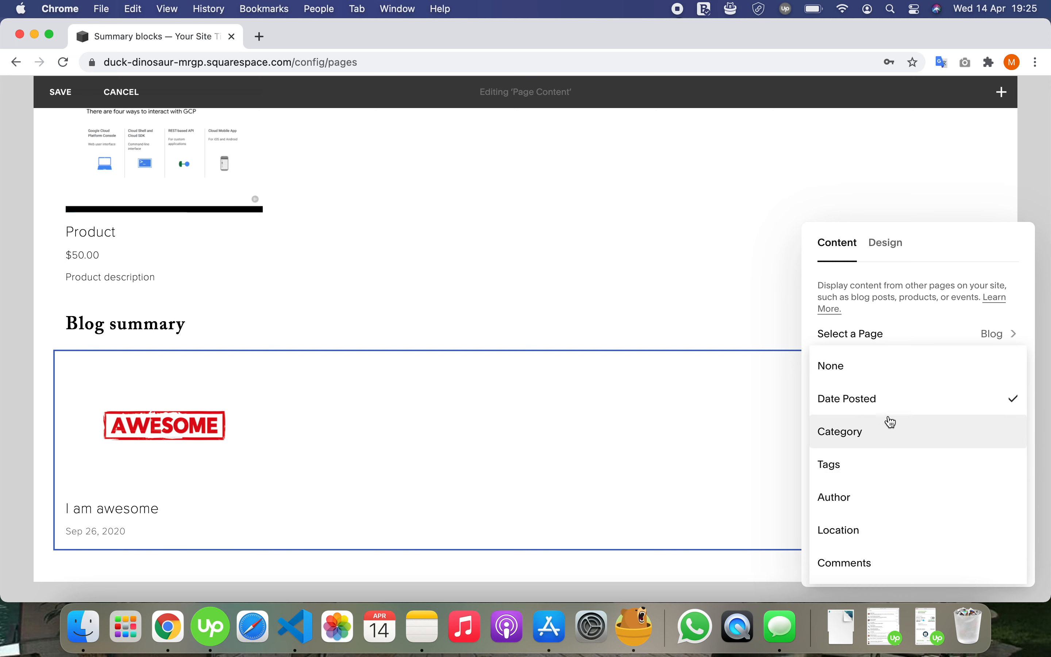
click(846, 399)
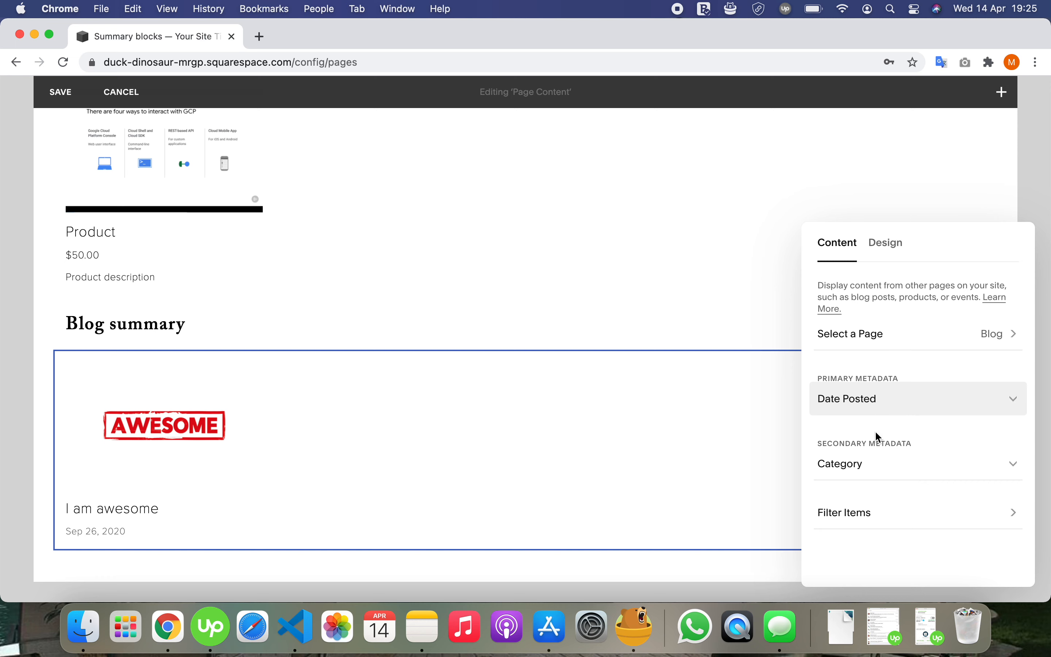
click(846, 463)
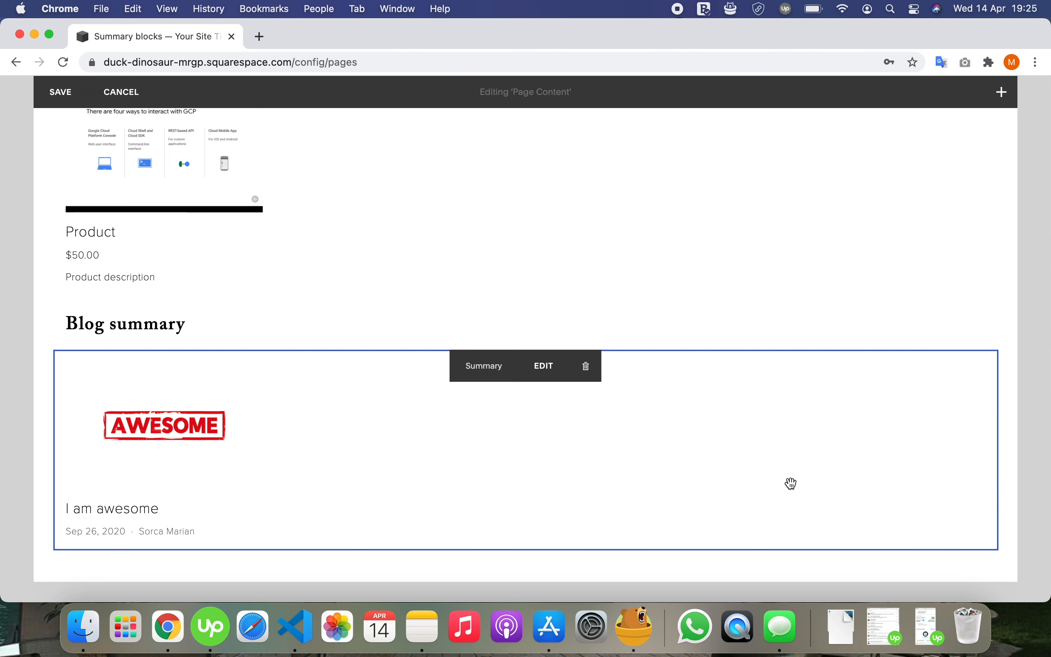
Step: Add a text block 'Gallery summary - Squarespace 7.0' below the blog summary styled as Heading 2
scroll(down, 3)
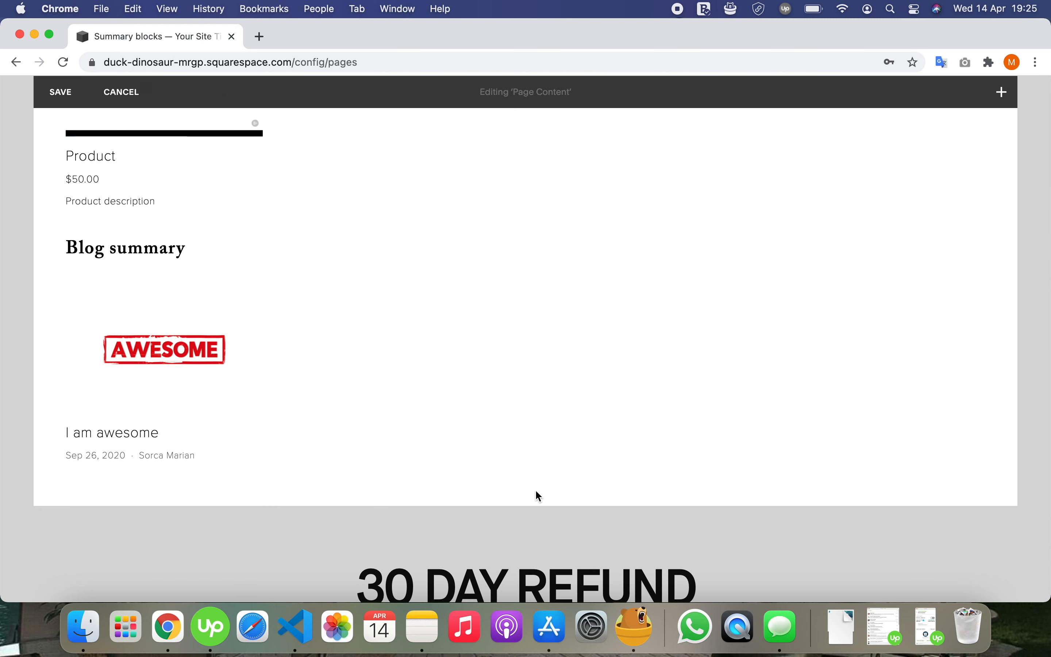
click(1001, 92)
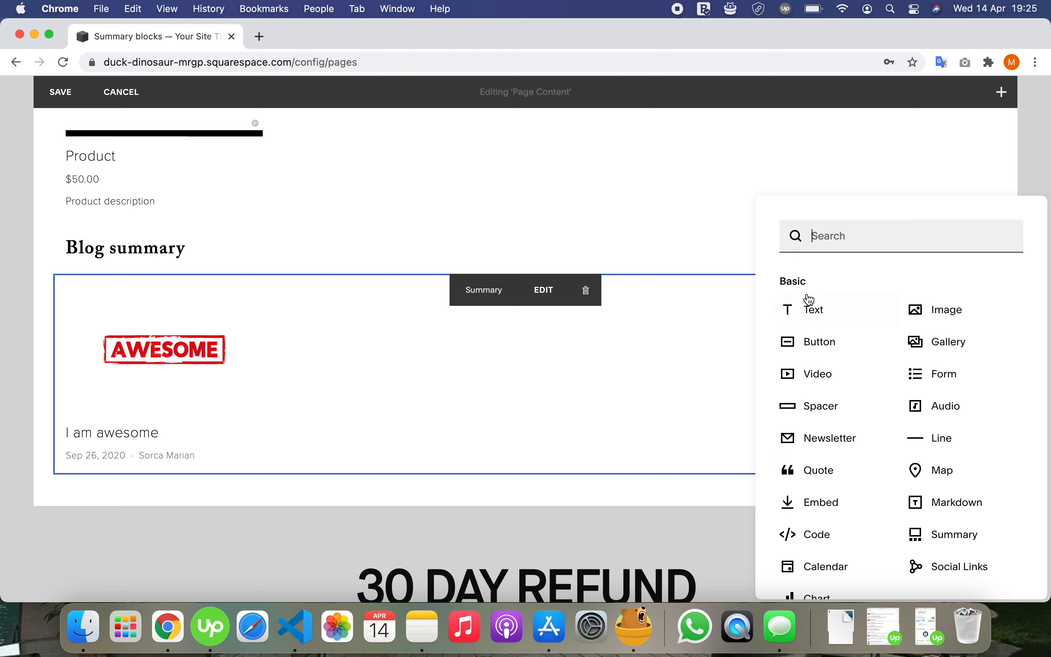
click(812, 308)
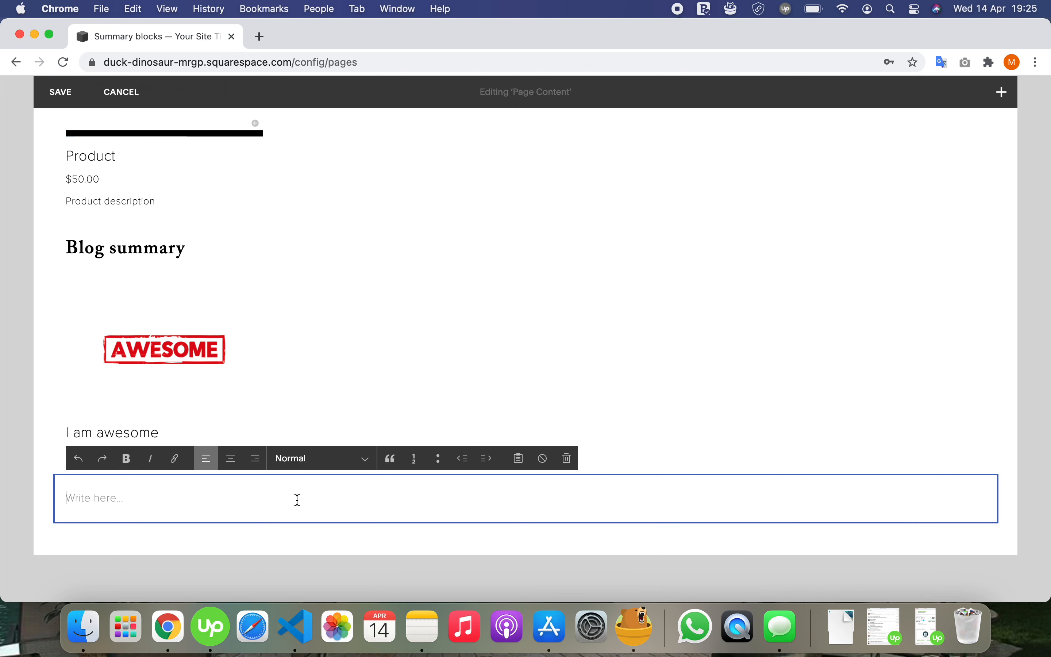
text(Gail)
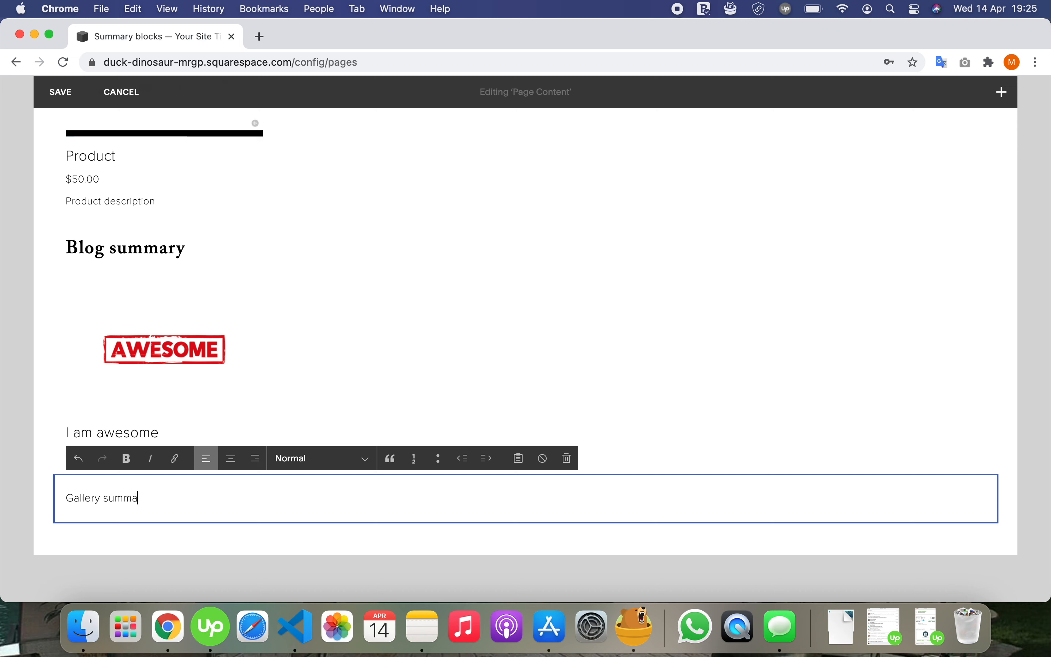
text(ry - Square)
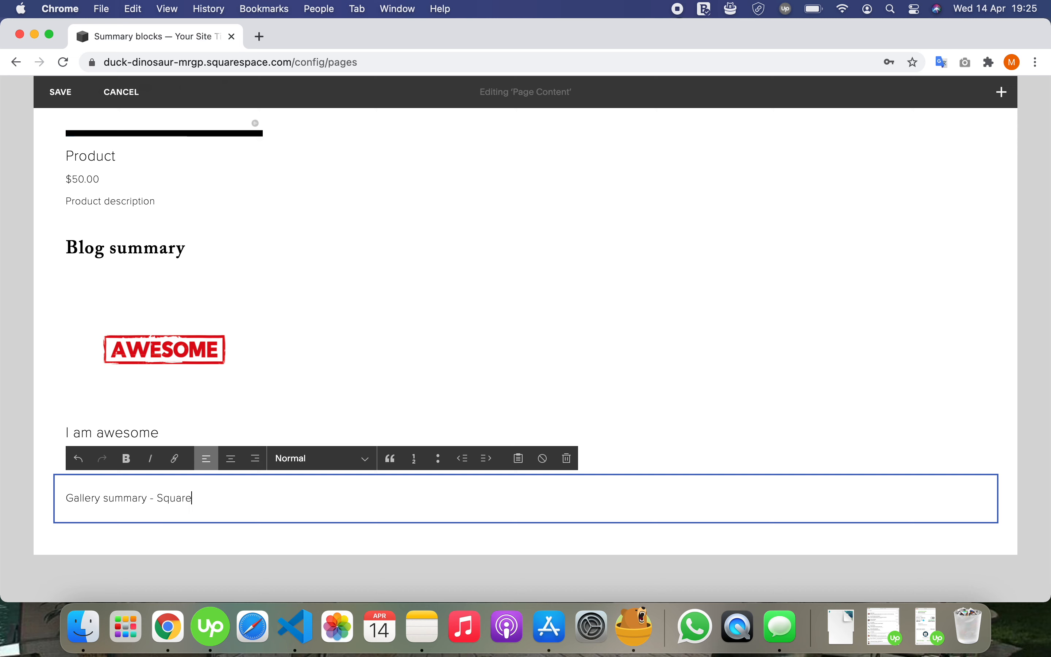
text(space 7.0)
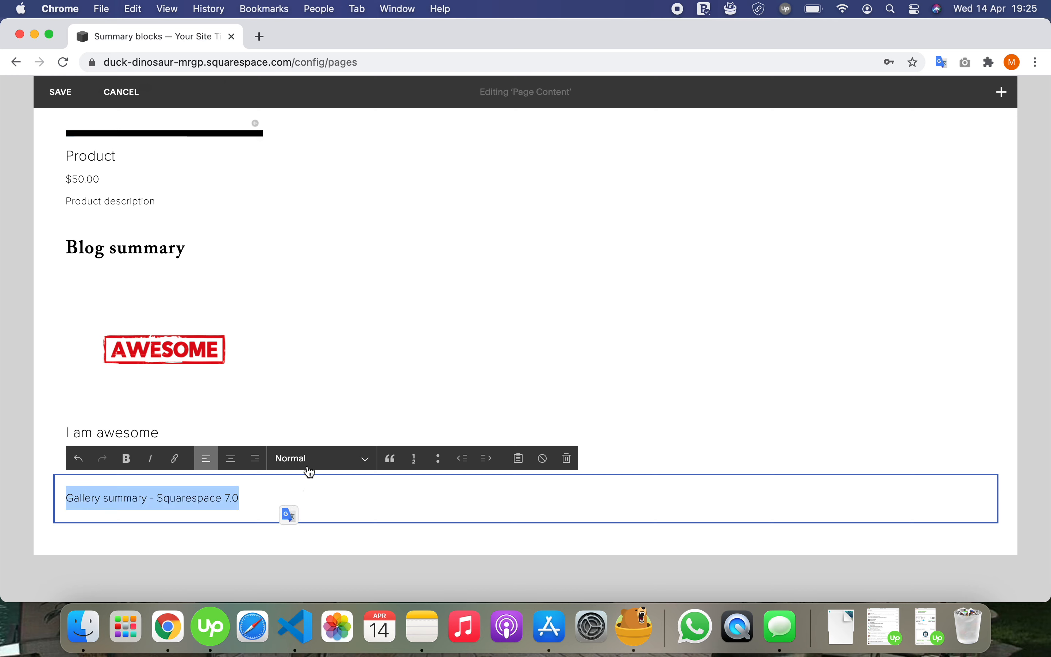
click(322, 458)
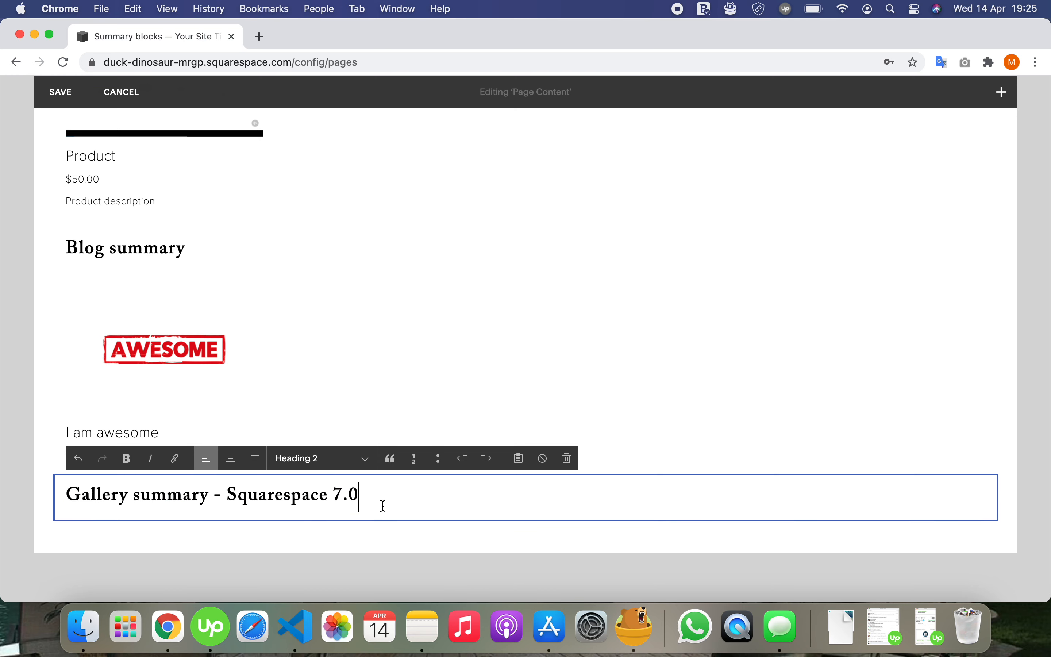
scroll(down, 3)
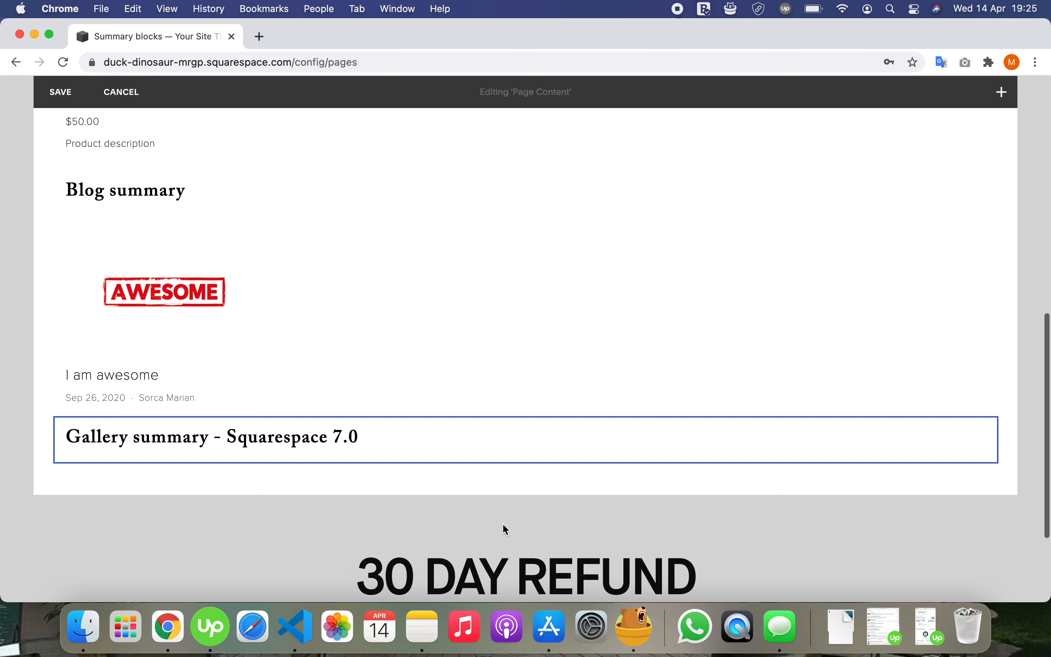
Step: Insert a Summary block under the gallery heading drawing images from the New Gallery page
click(526, 433)
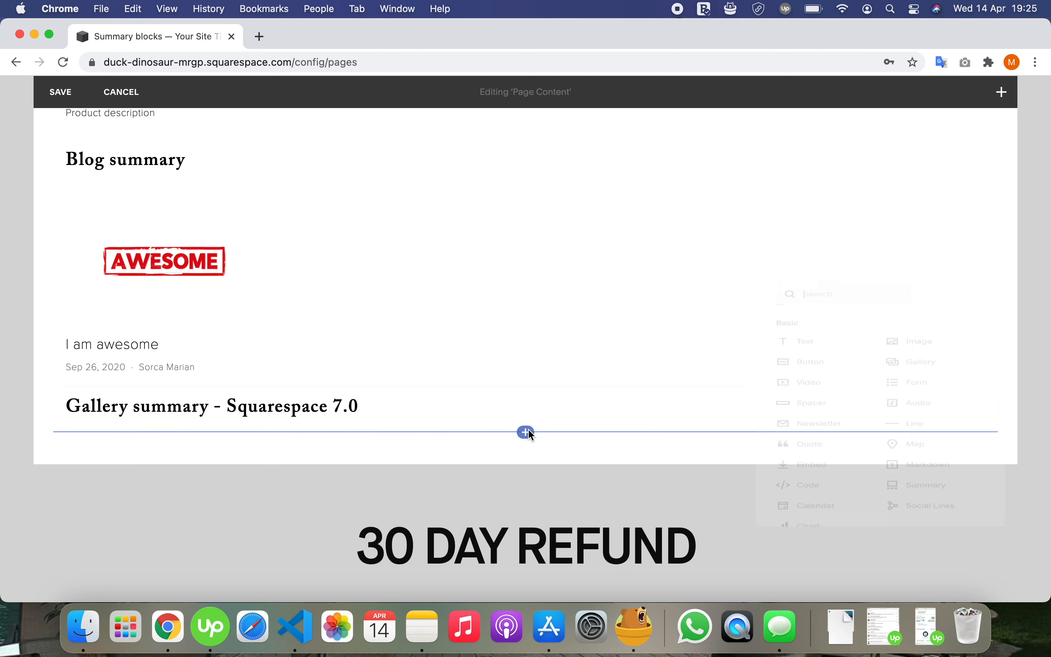
text(summ)
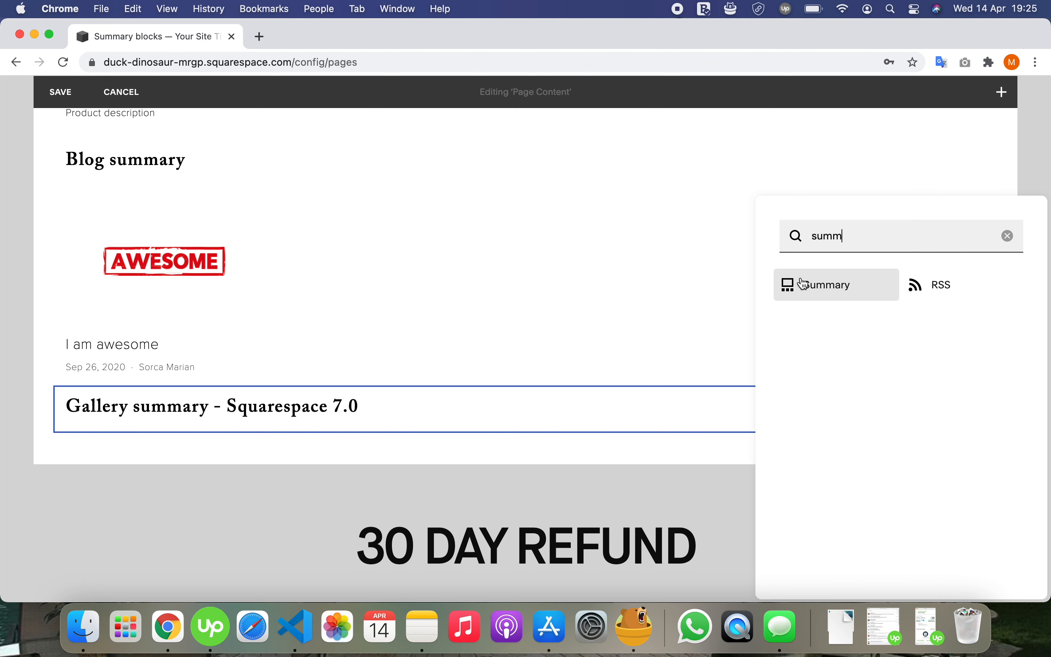
click(826, 284)
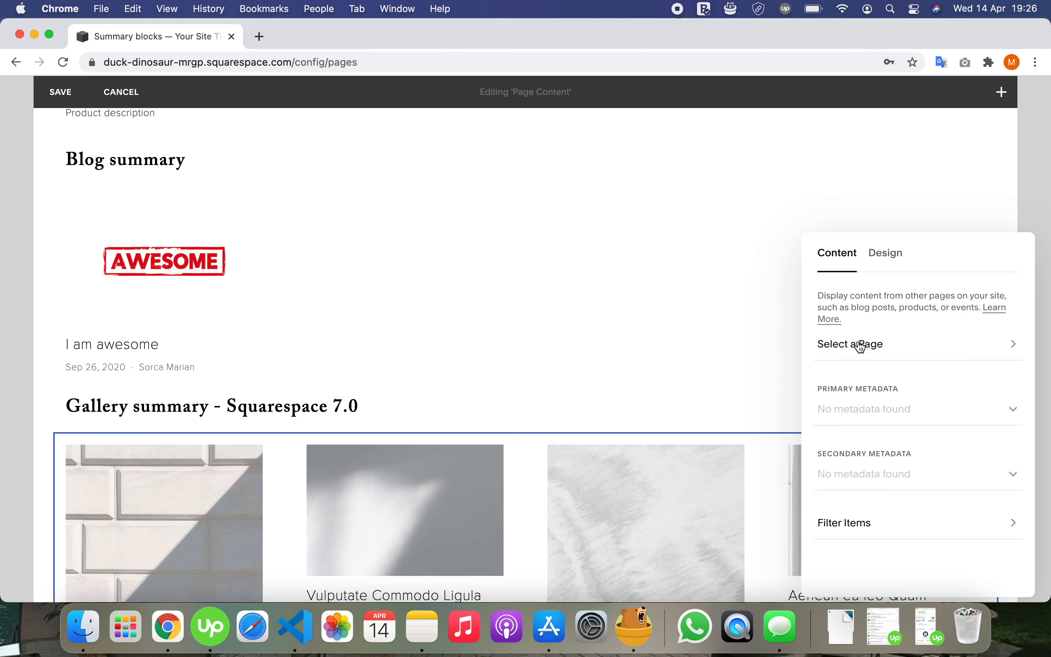
click(850, 344)
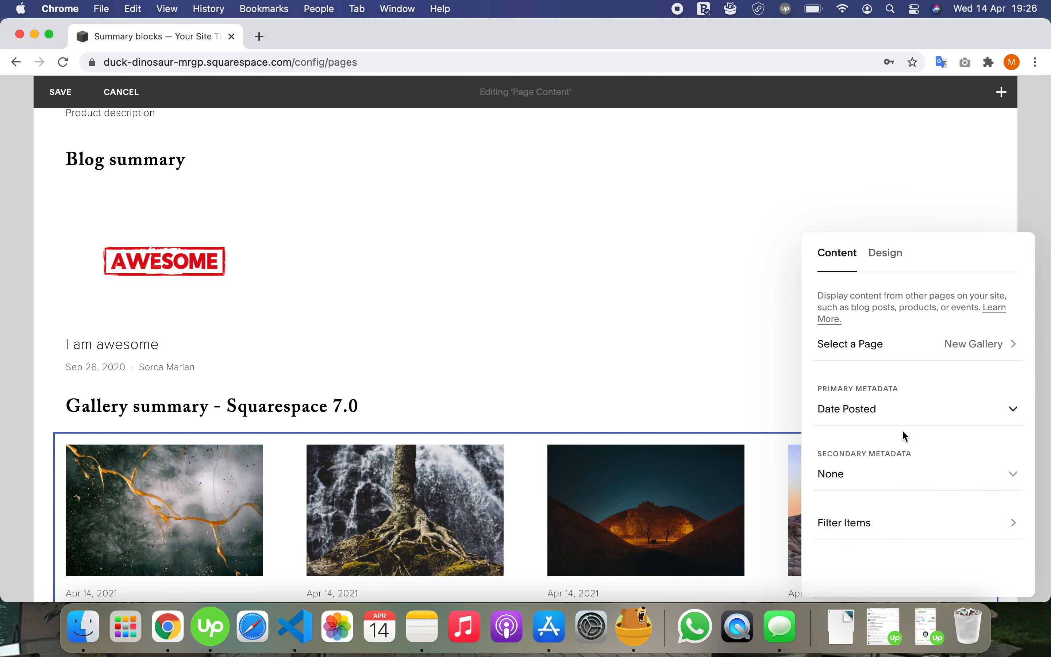
scroll(down, 3)
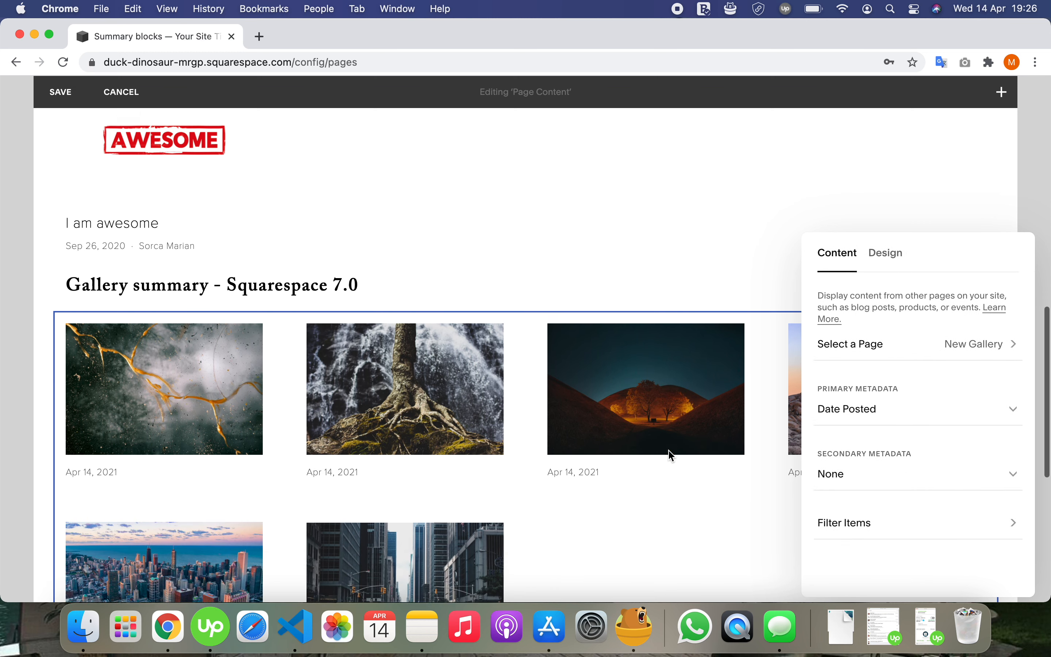
scroll(down, 3)
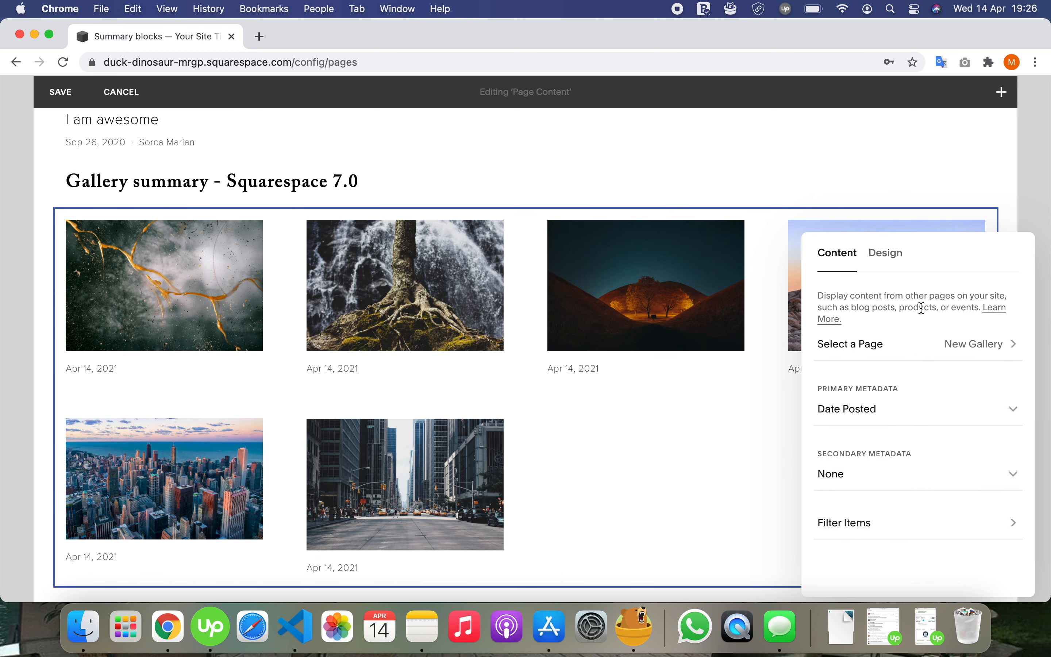
Step: In the Design settings try Carousel, List and Grid layouts, then return the gallery summary to Wall
click(885, 253)
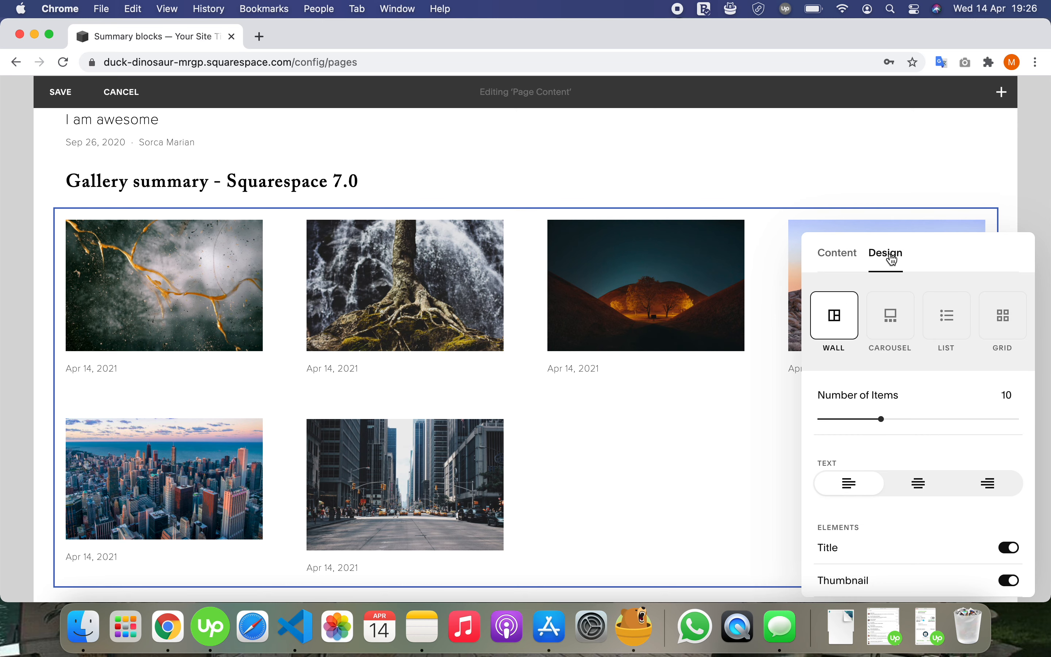
mouse_move(892, 290)
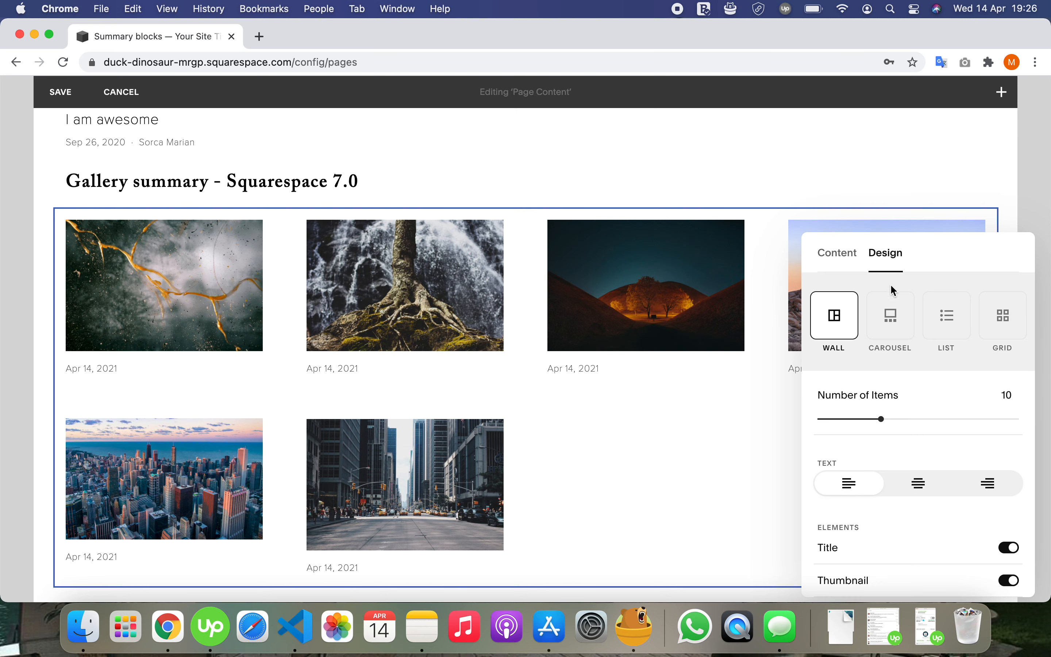
mouse_move(890, 316)
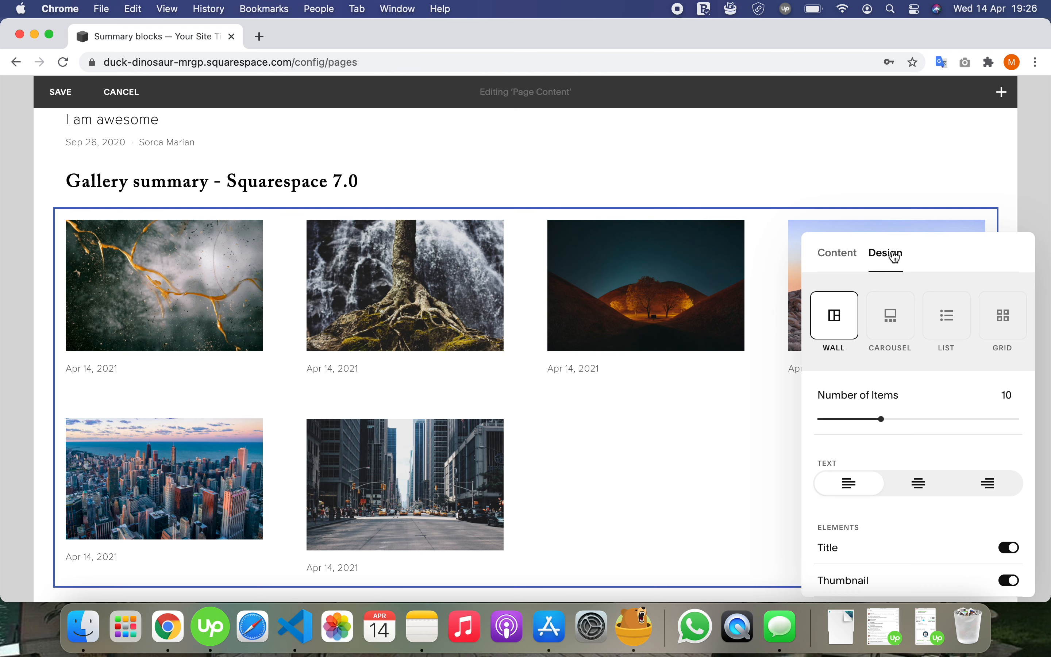
scroll(up, 3)
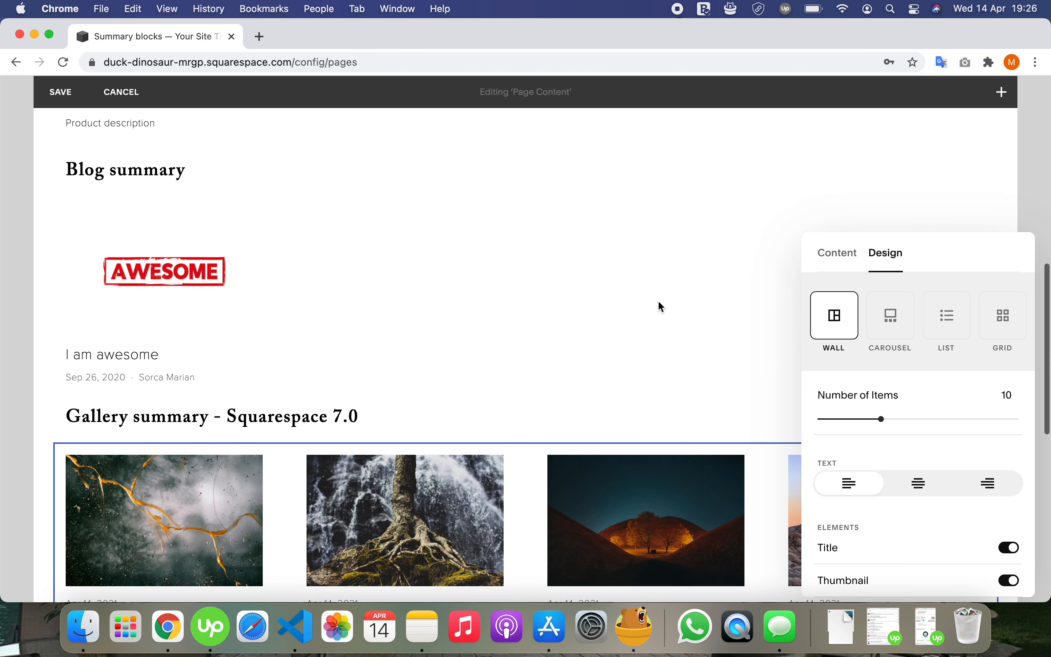
scroll(down, 3)
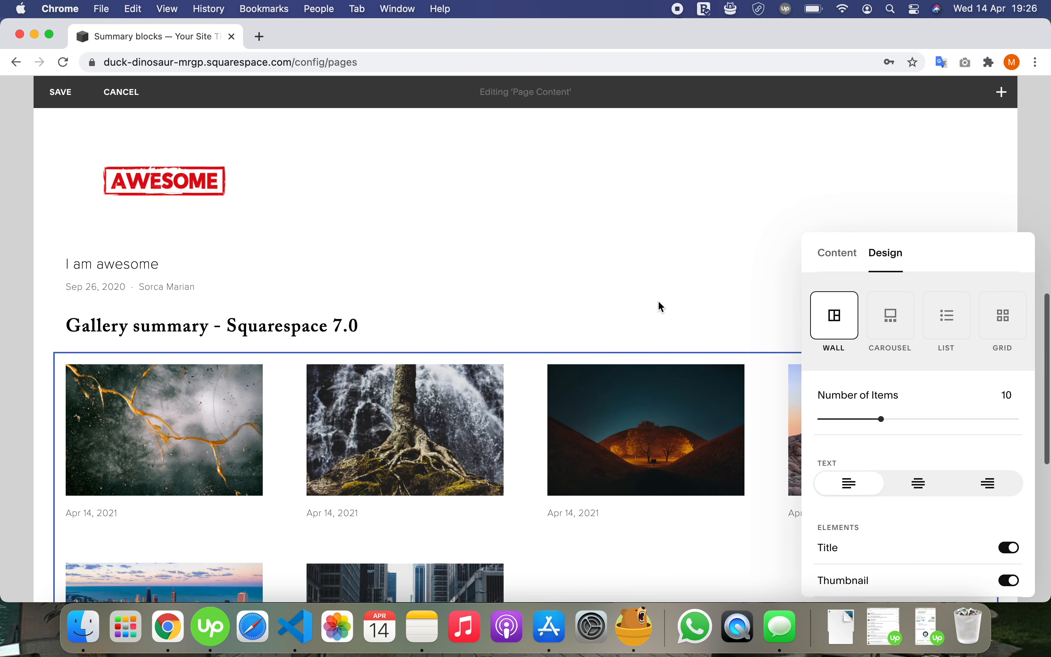
scroll(down, 3)
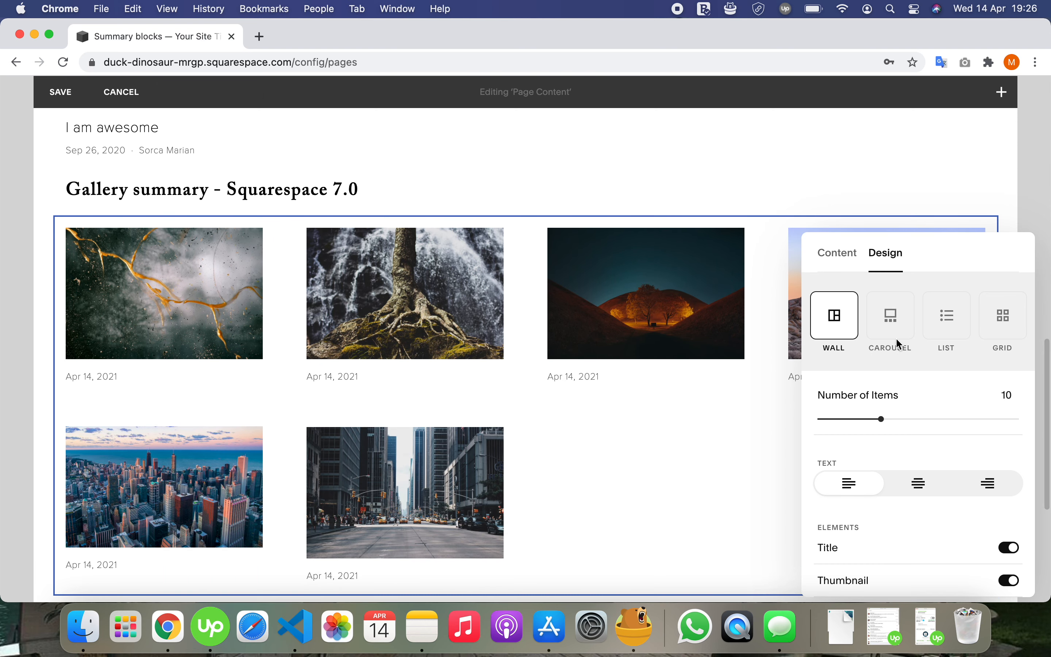
click(889, 316)
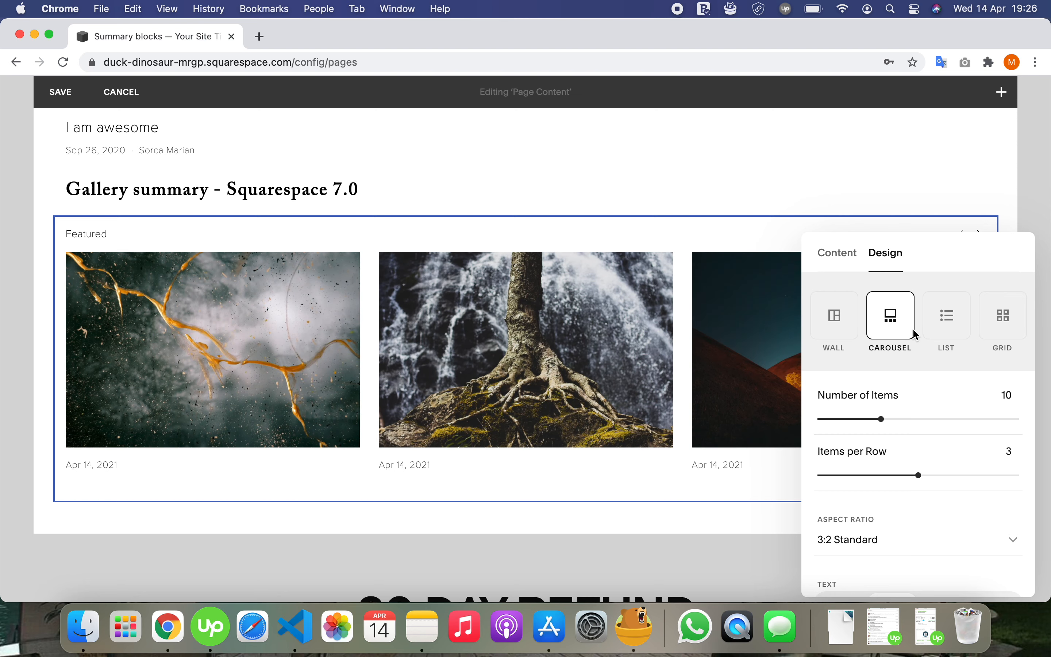
click(946, 315)
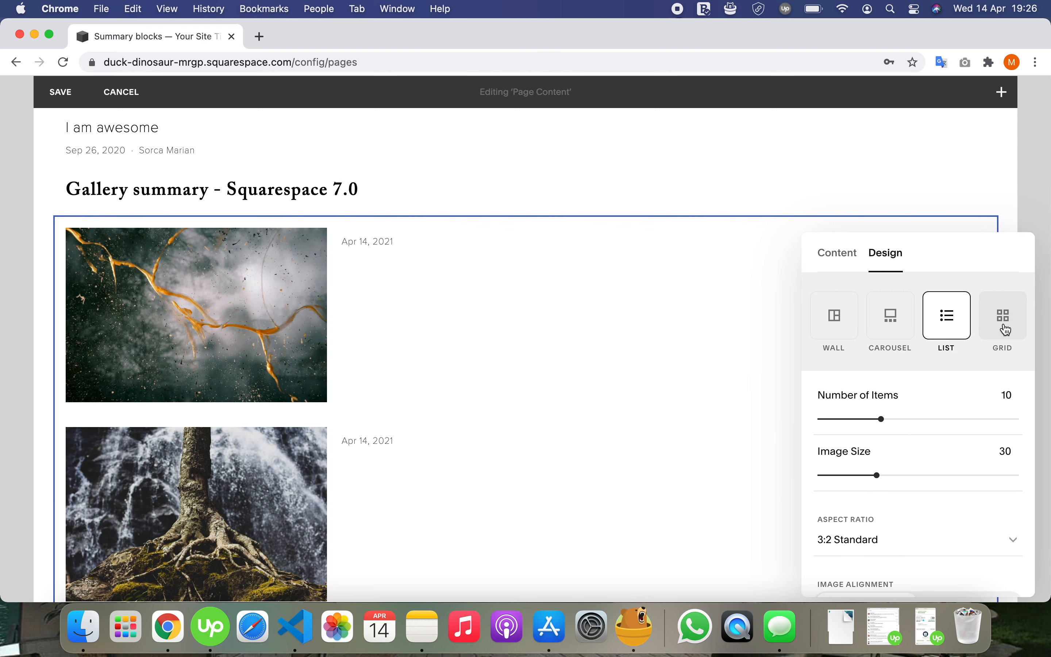
click(1002, 316)
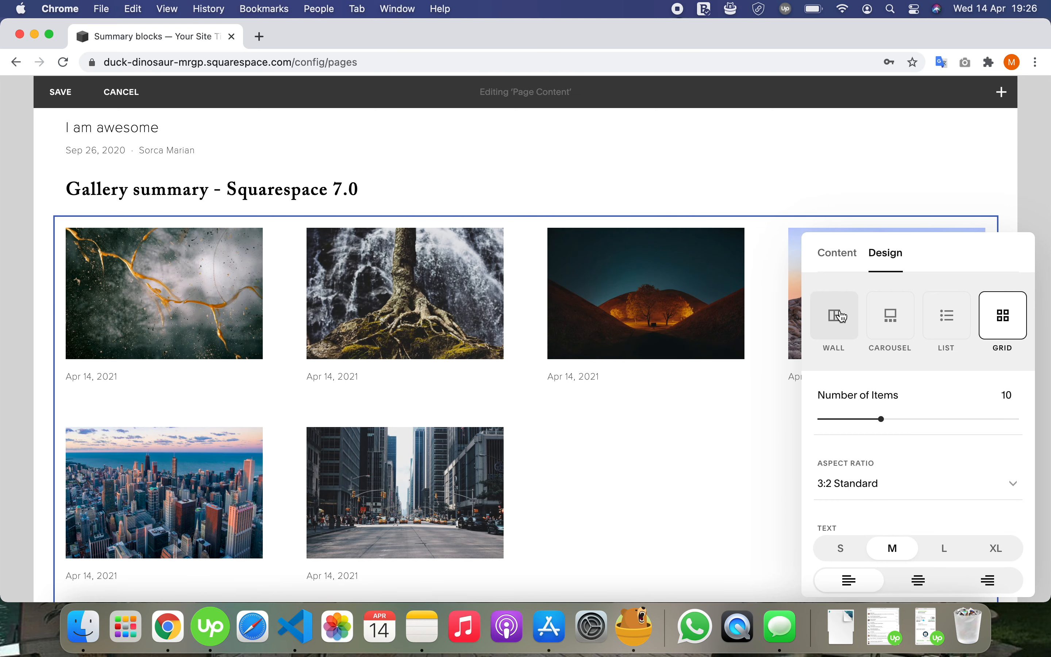
click(833, 315)
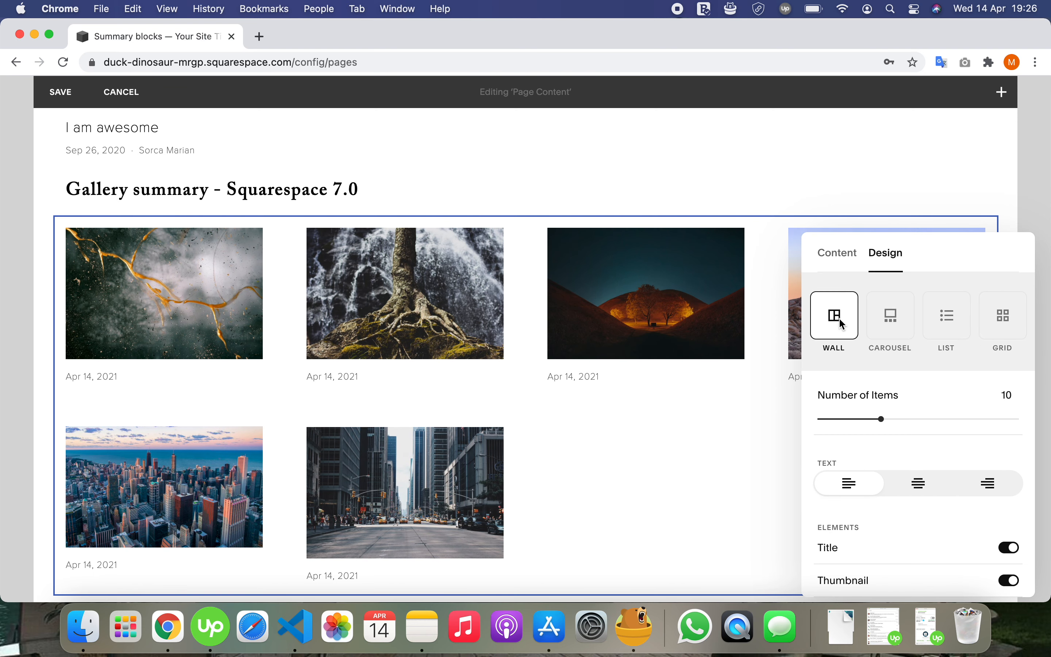
mouse_move(758, 414)
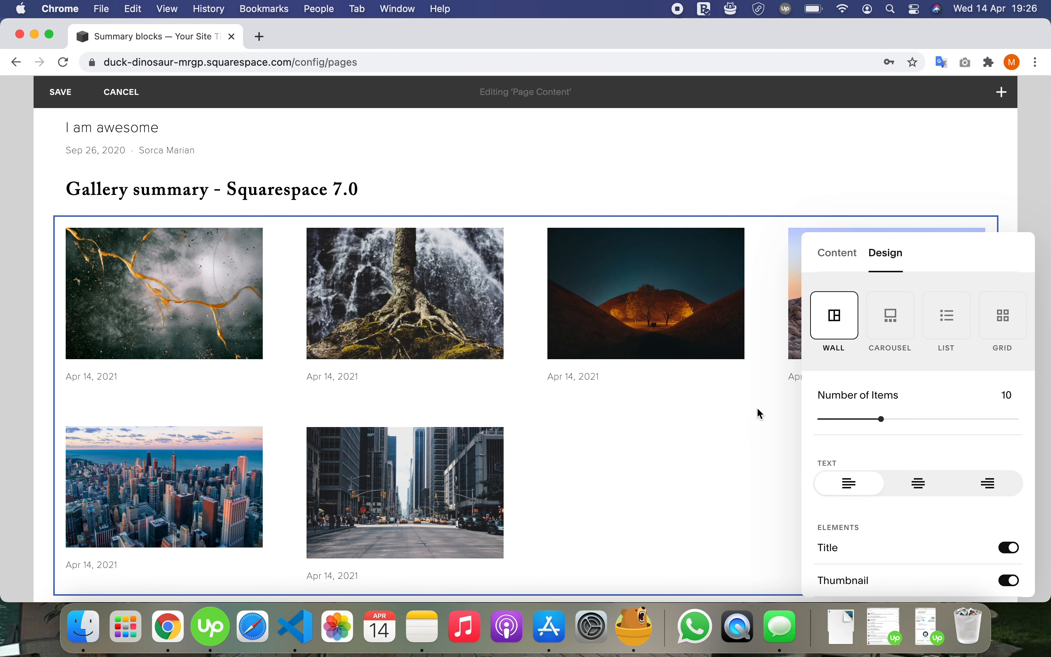
mouse_move(860, 508)
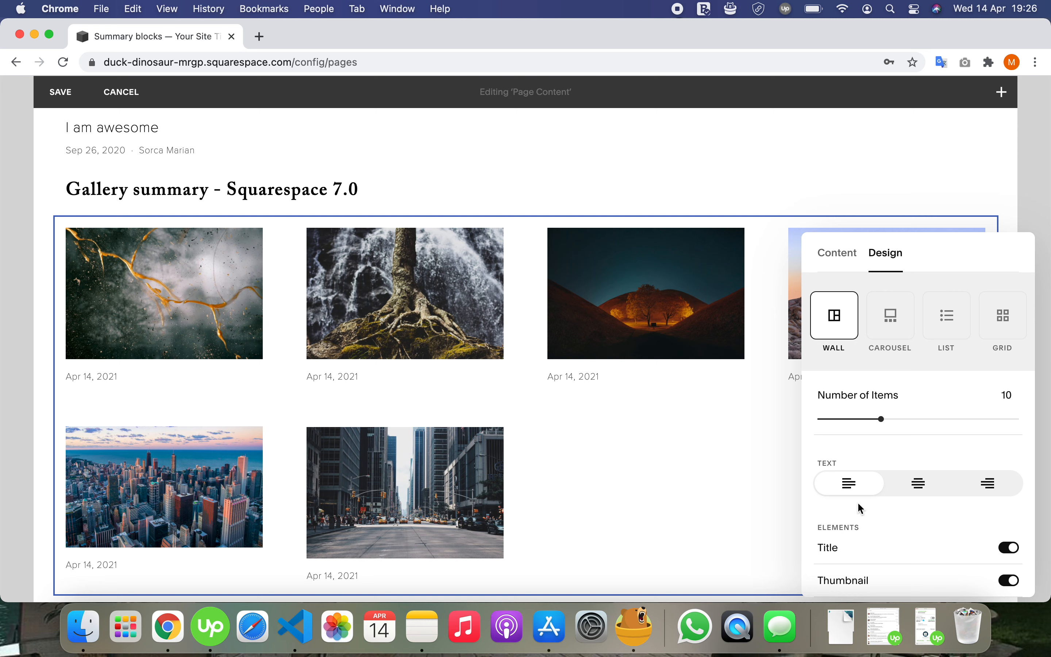
scroll(down, 3)
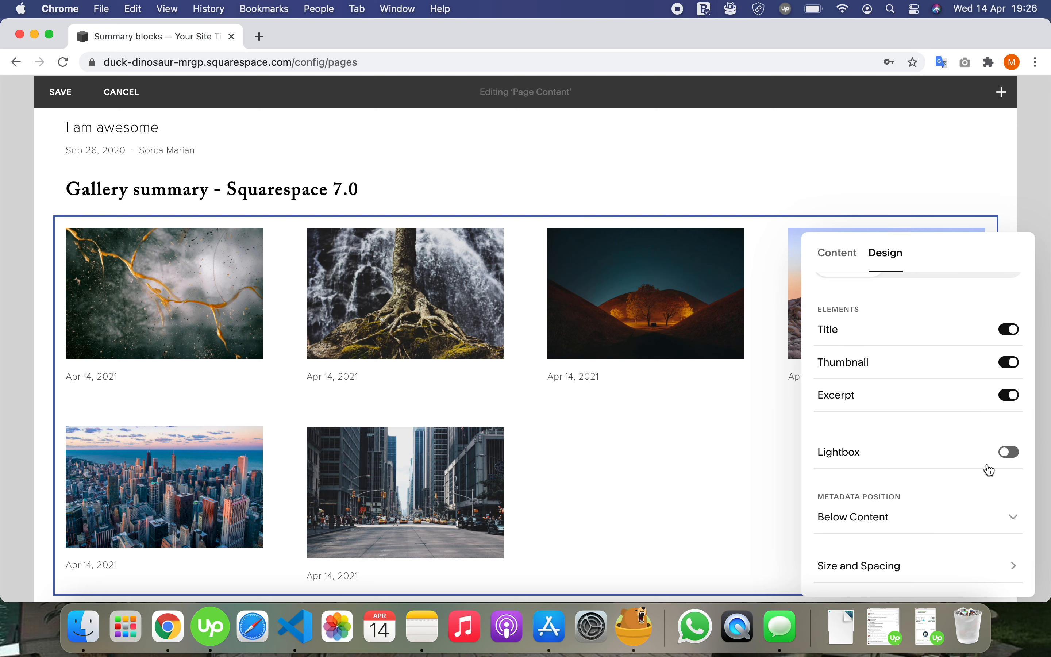
mouse_move(960, 569)
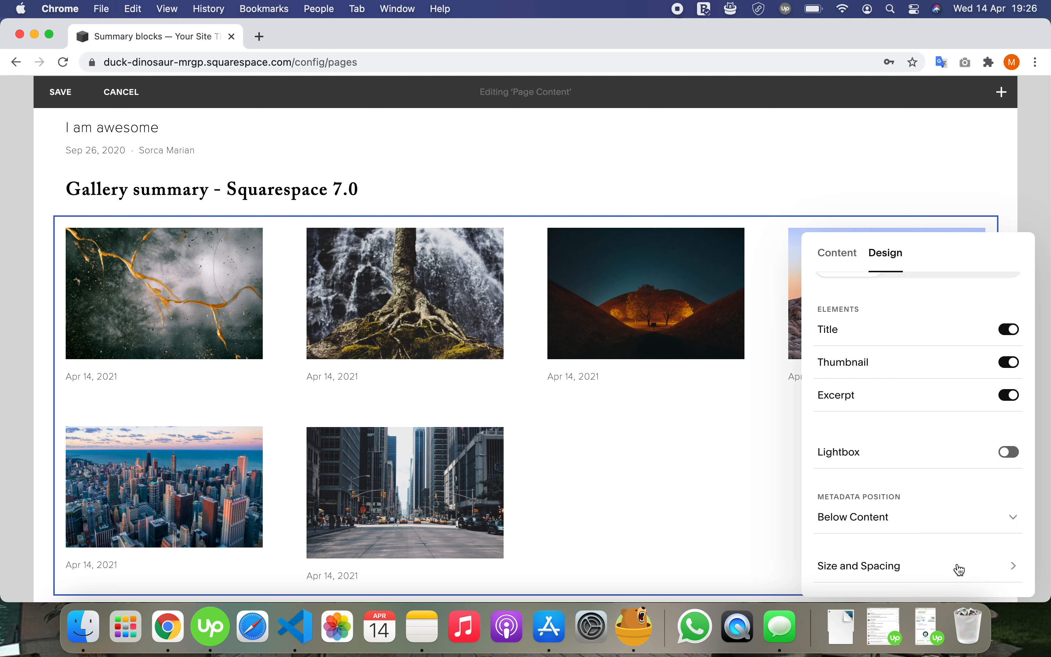
scroll(up, 3)
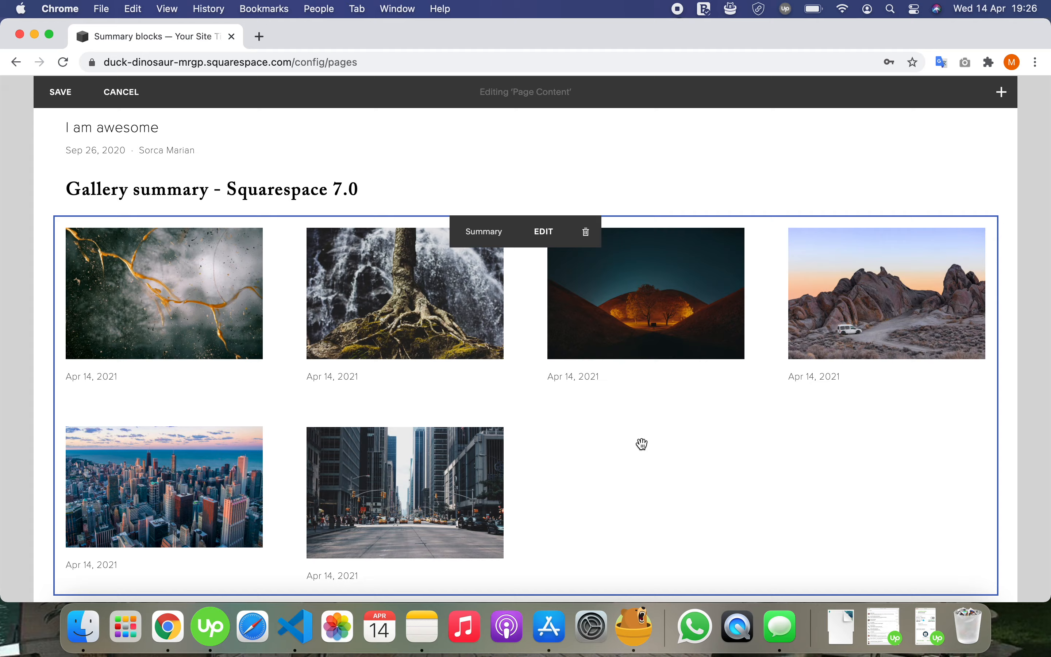
scroll(up, 3)
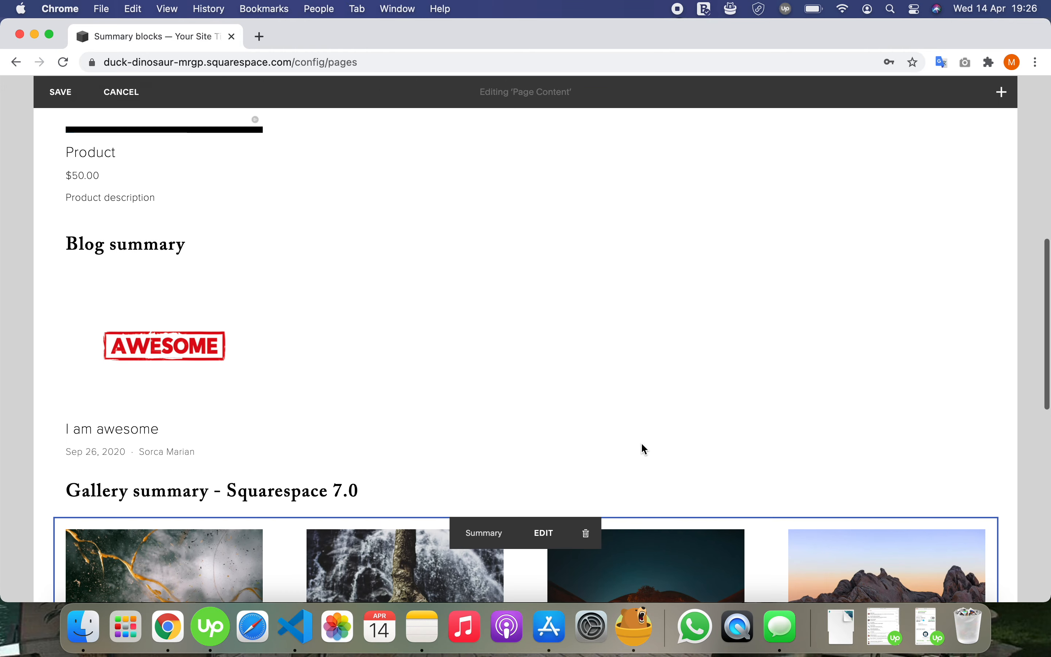
scroll(up, 3)
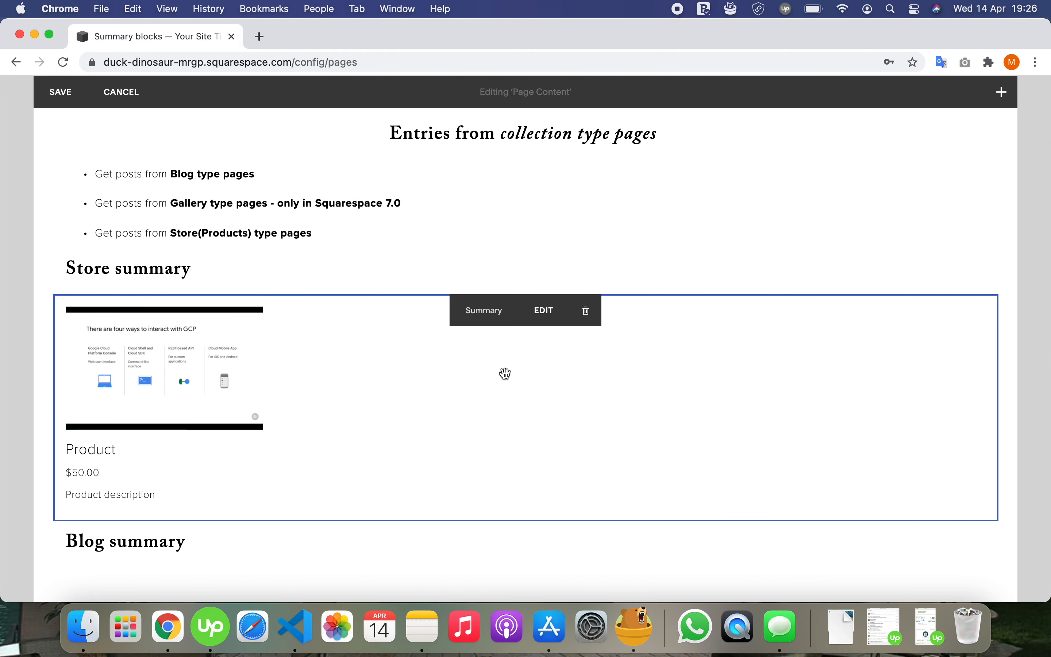
click(543, 310)
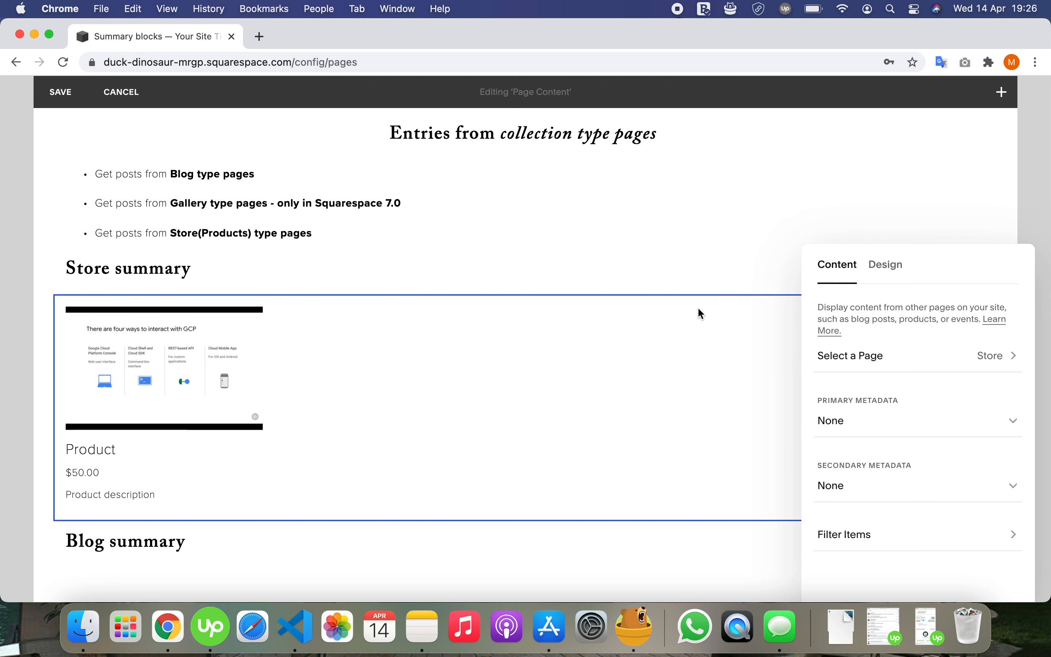
mouse_move(891, 283)
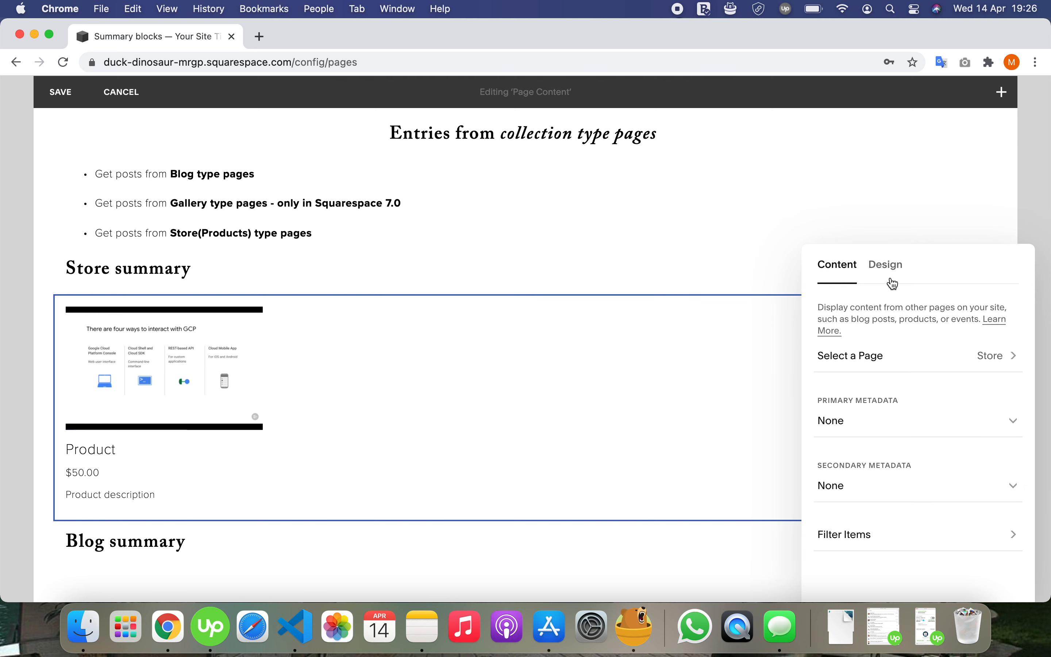
click(884, 264)
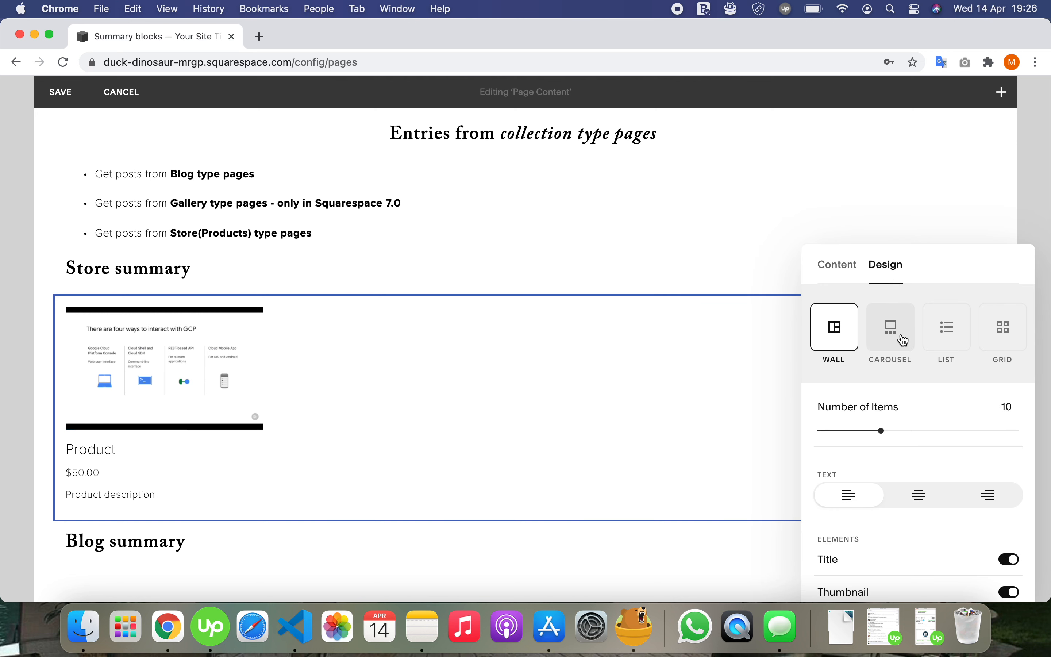
scroll(down, 3)
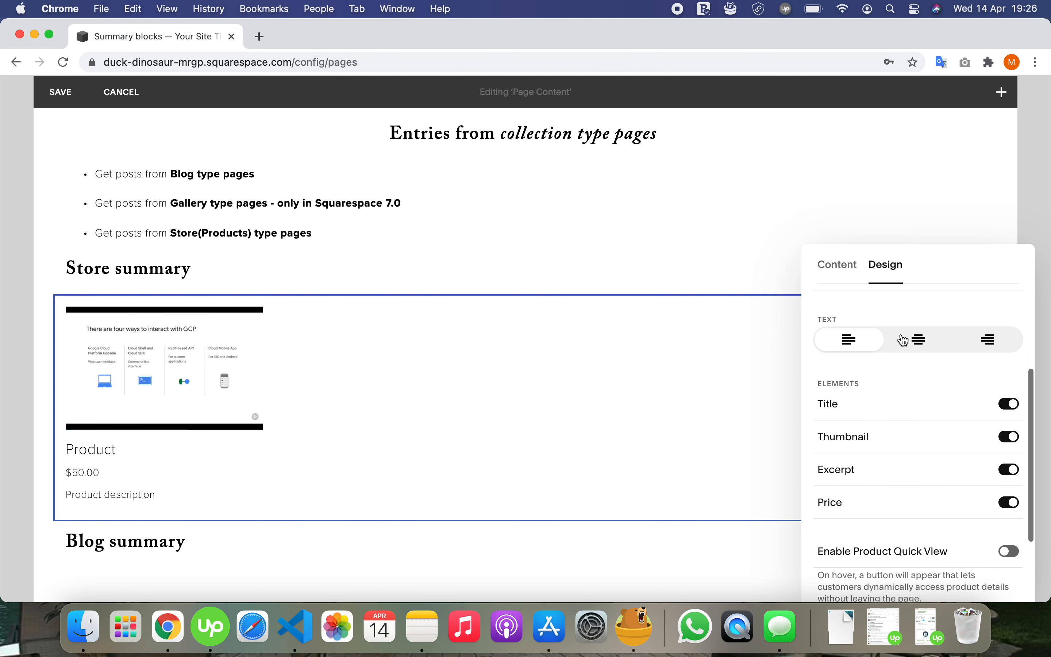
scroll(down, 3)
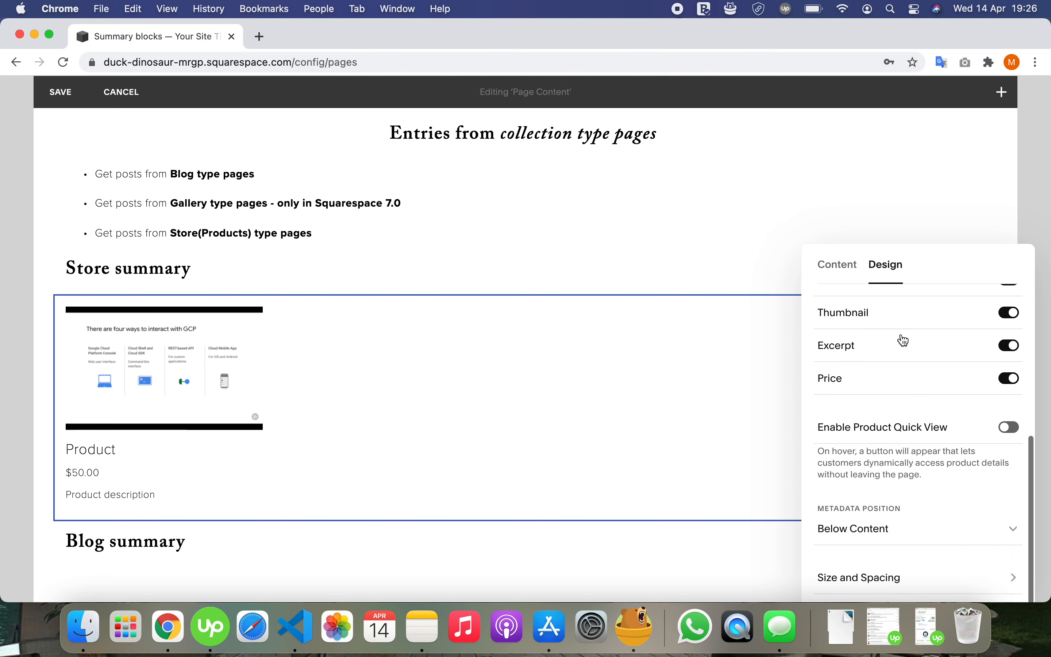
mouse_move(910, 358)
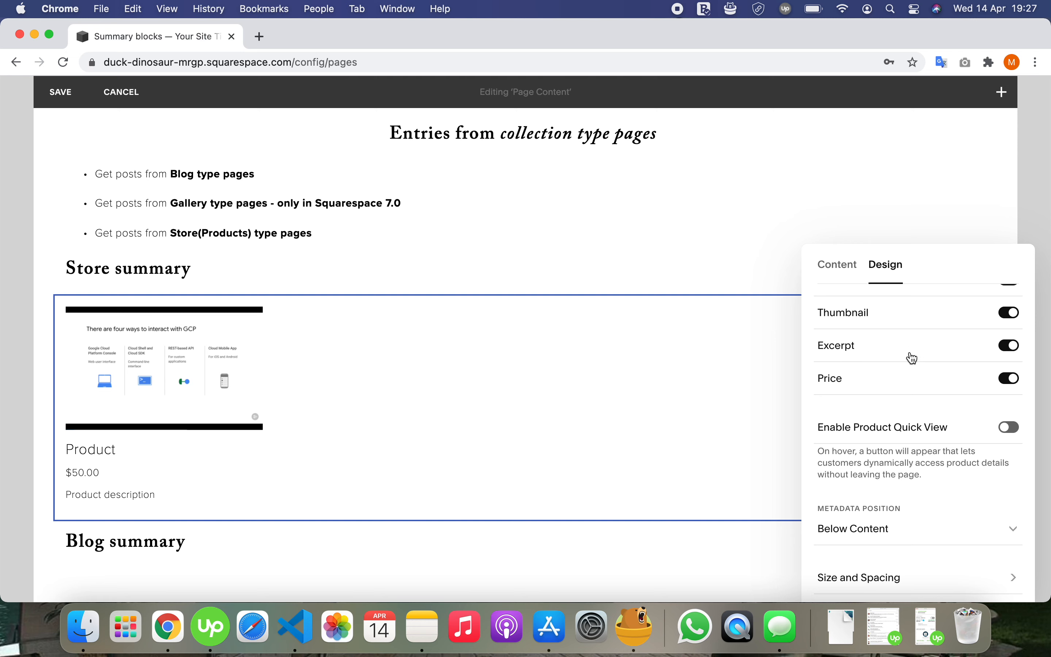
mouse_move(938, 447)
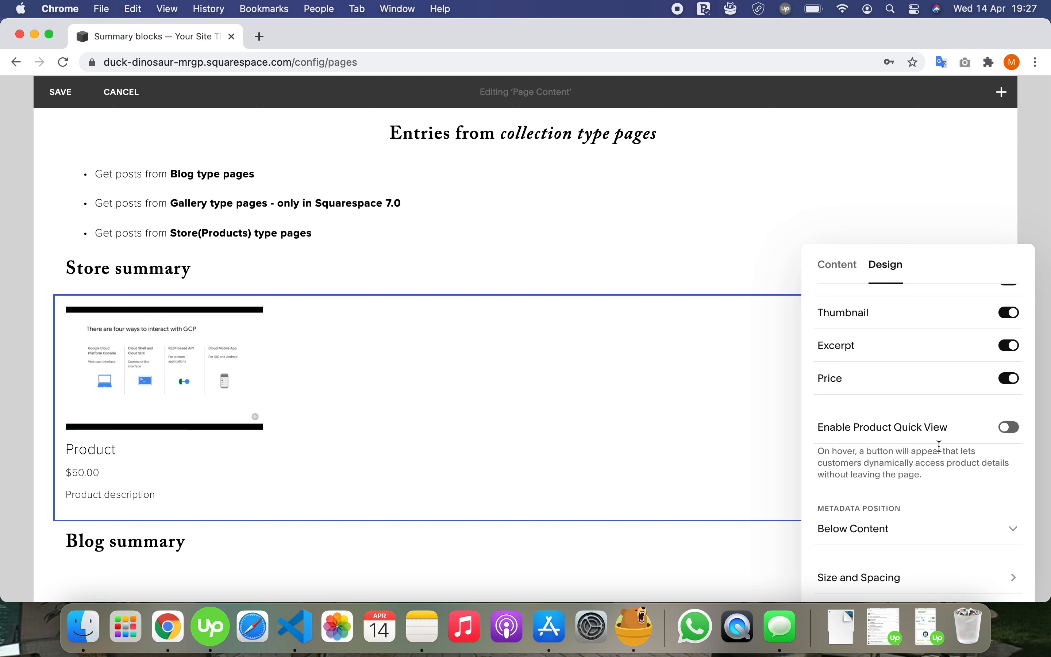
click(858, 577)
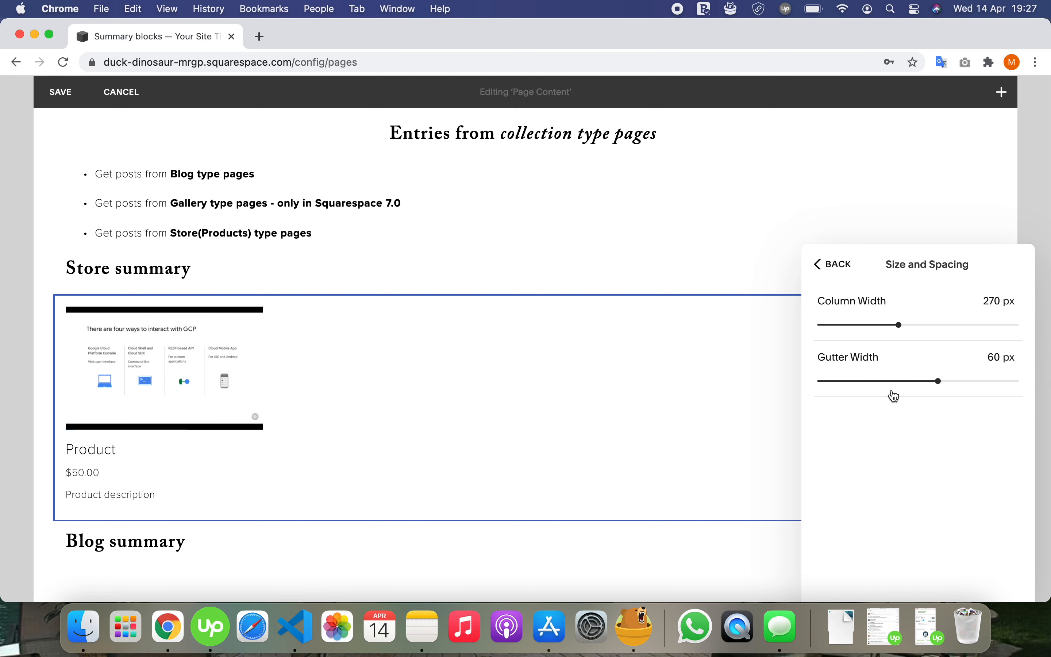
click(832, 264)
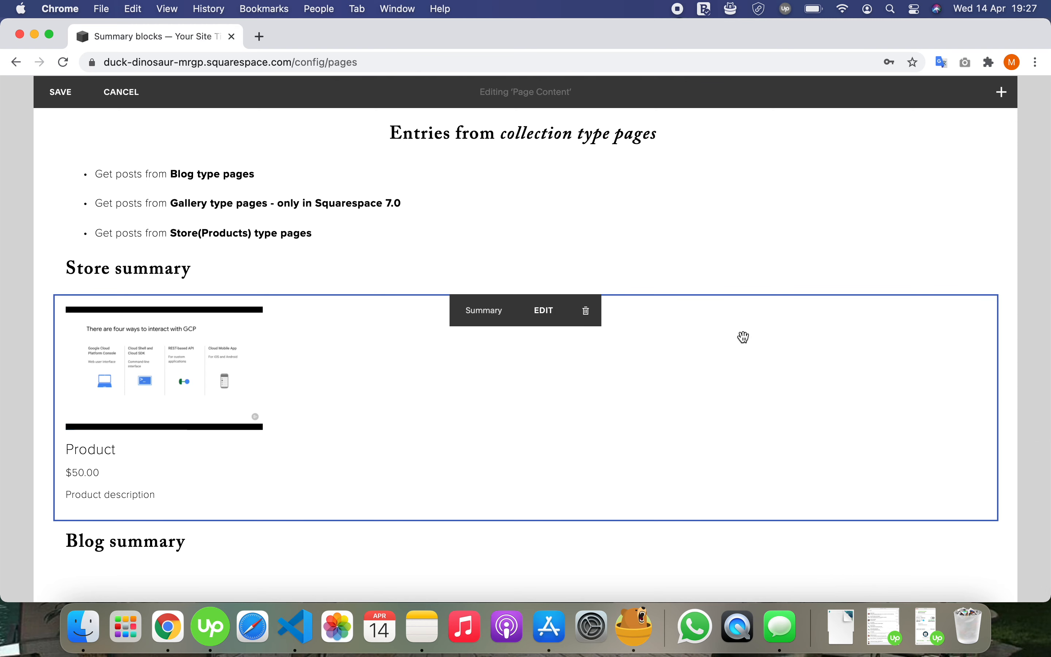
Step: Exit the page editor and preview the Summary Blocks page from the pages list
scroll(down, 3)
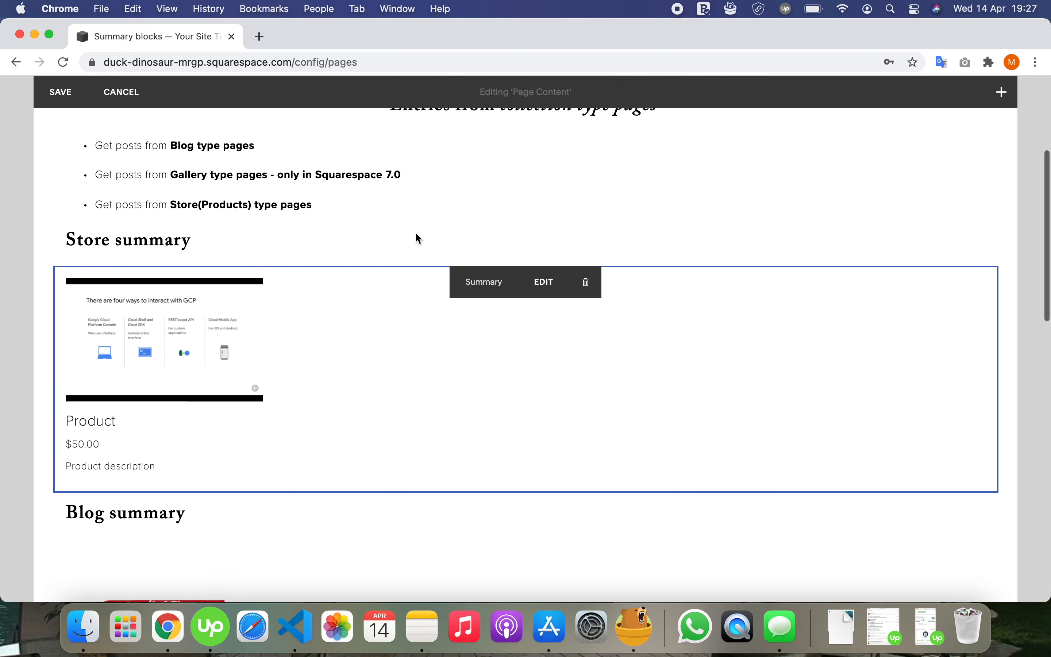
scroll(up, 3)
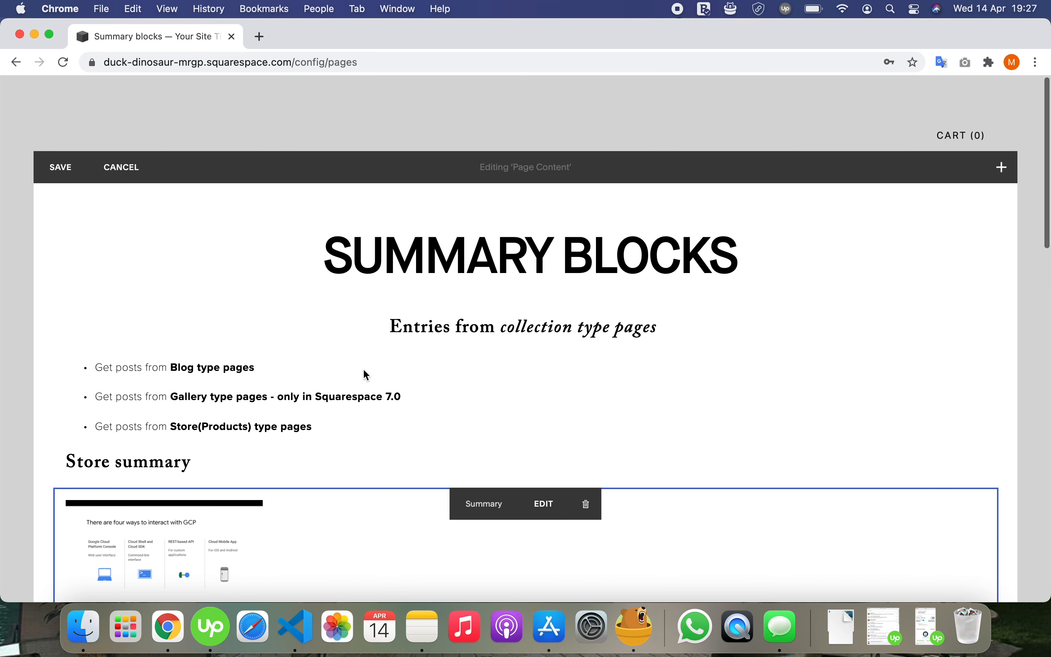
mouse_move(348, 400)
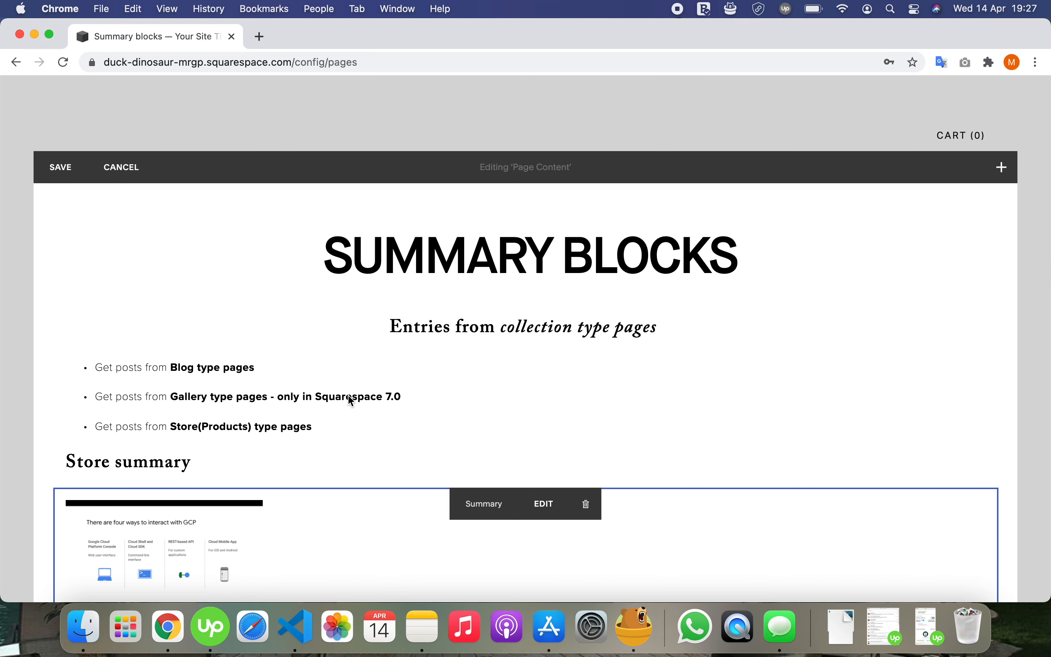
mouse_move(366, 405)
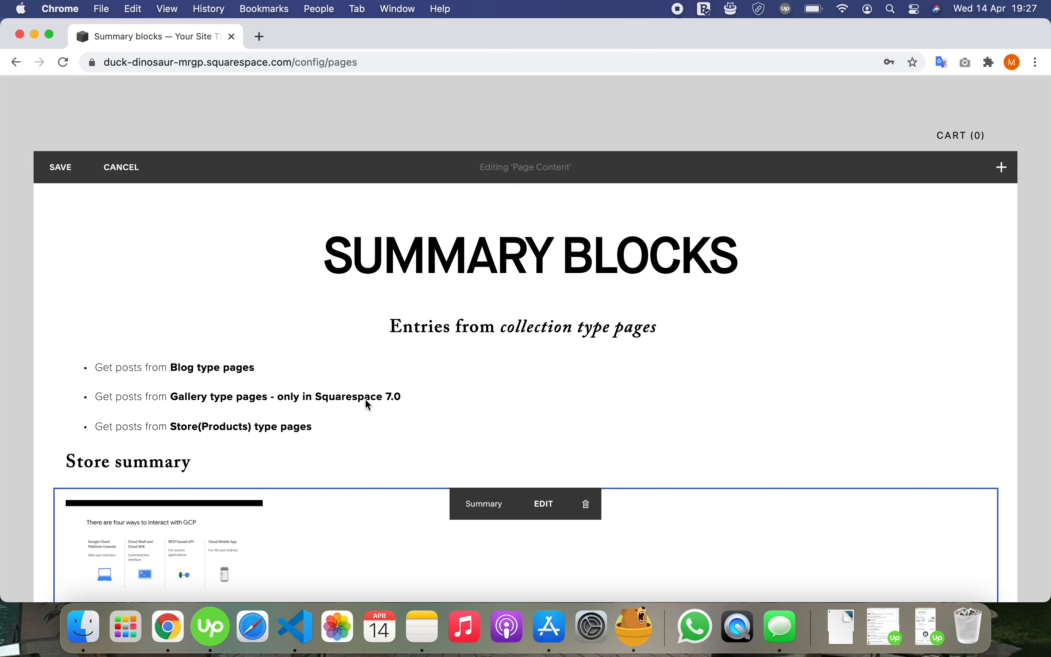
scroll(down, 3)
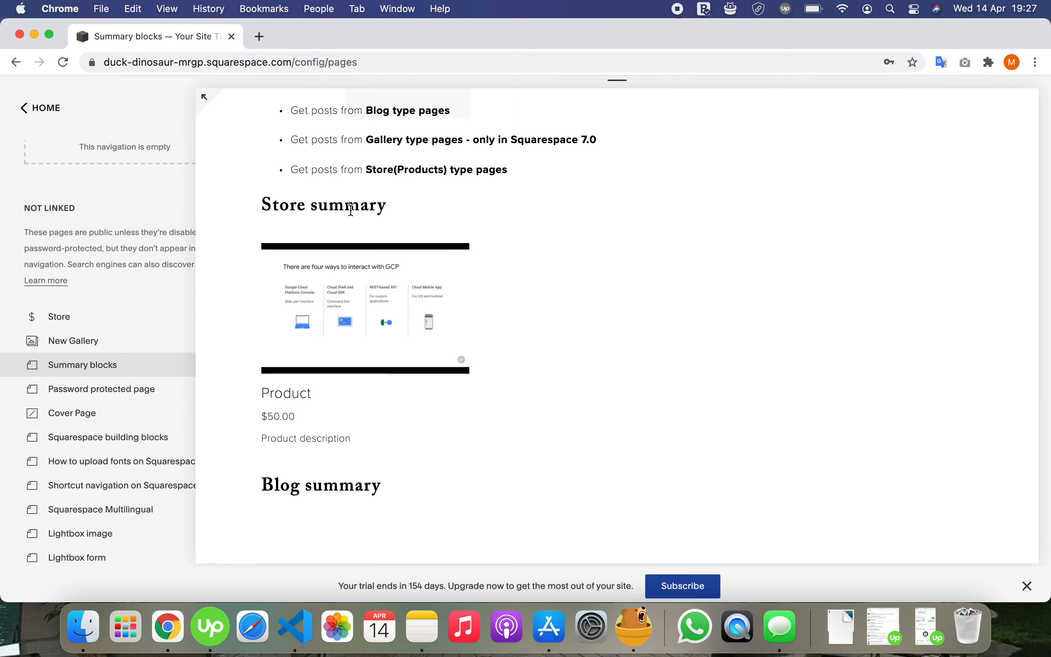
click(83, 364)
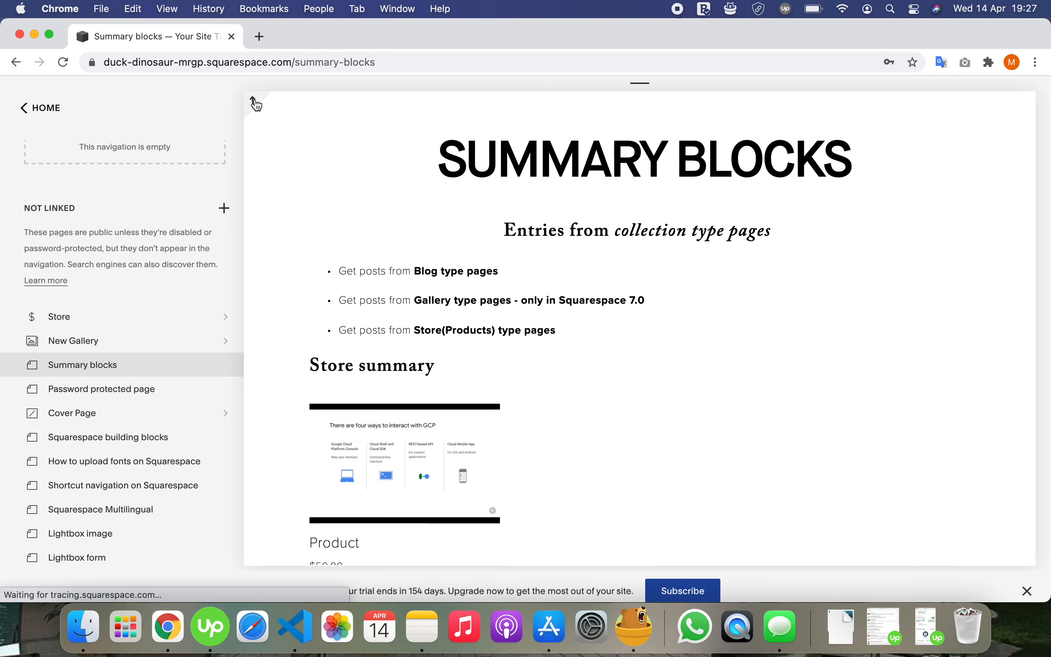